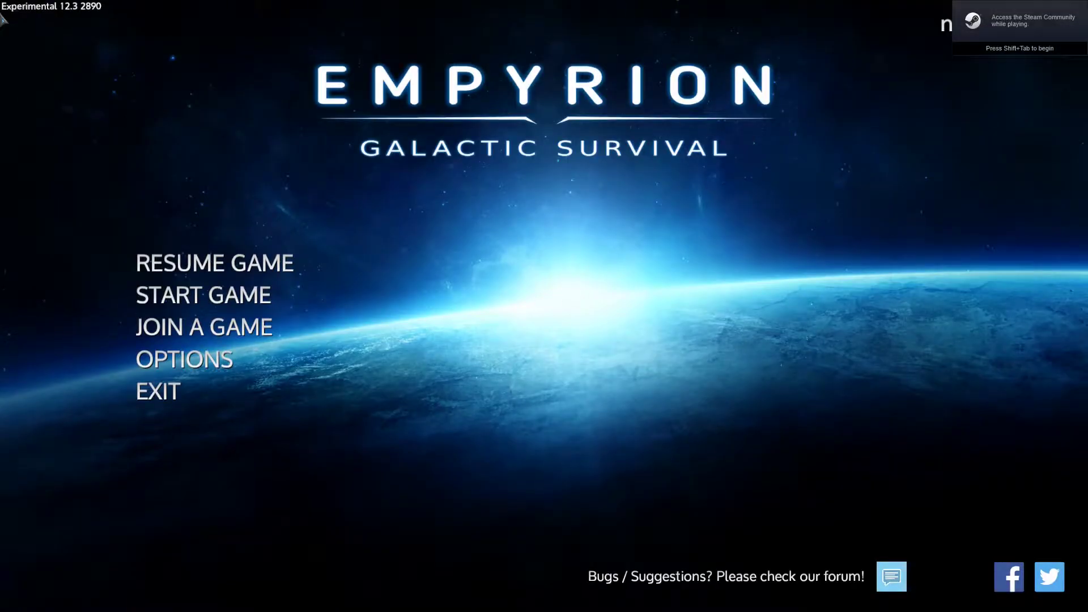
mouse_move(309, 186)
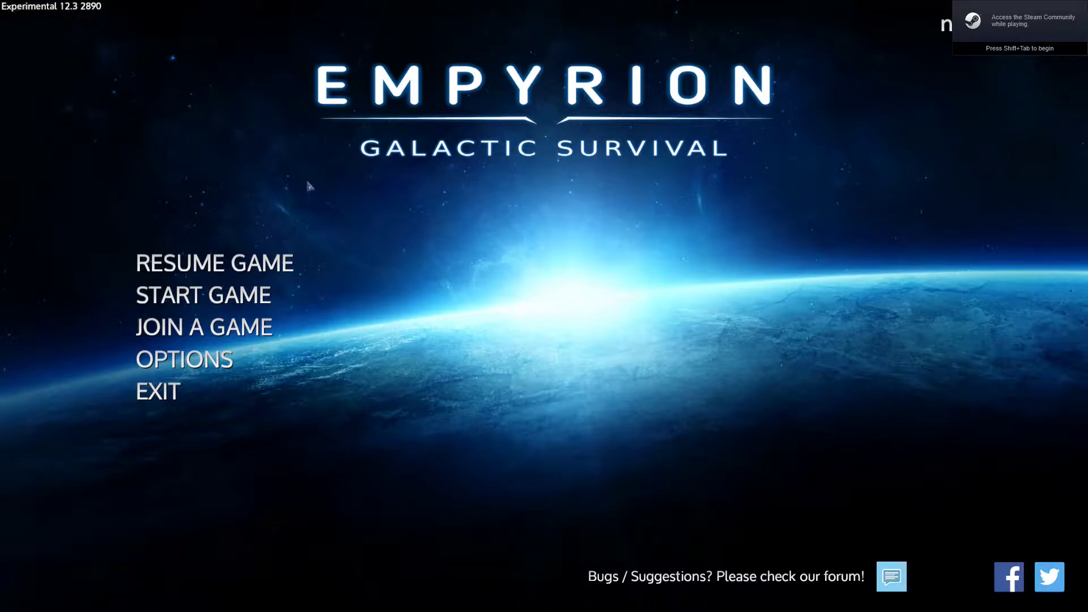
- Start a single-player game from the main menu to reach the alpha 12.3 setup screen
left_click(203, 294)
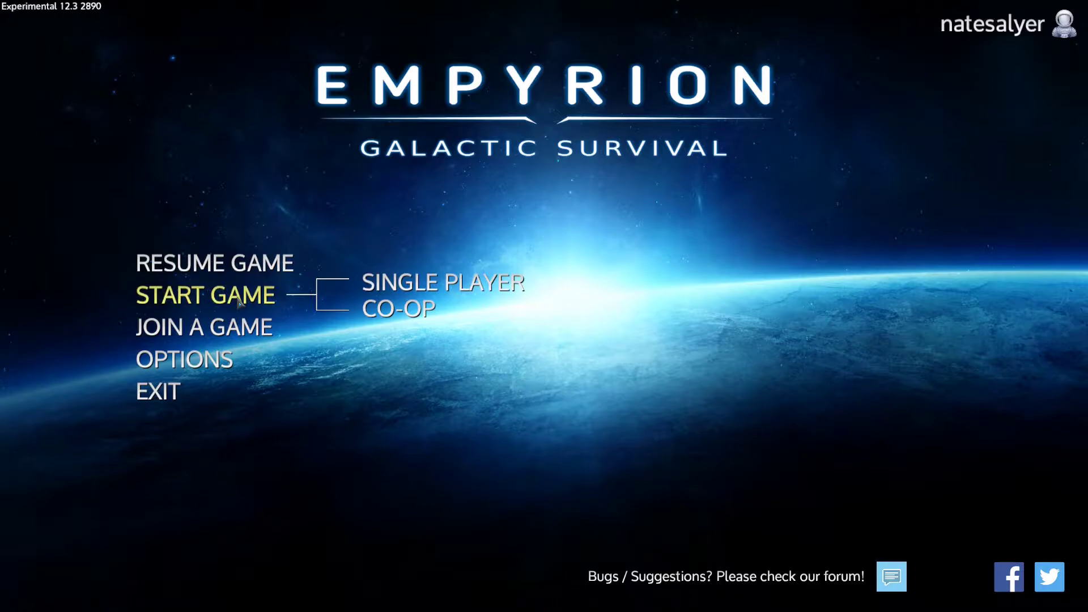
left_click(442, 282)
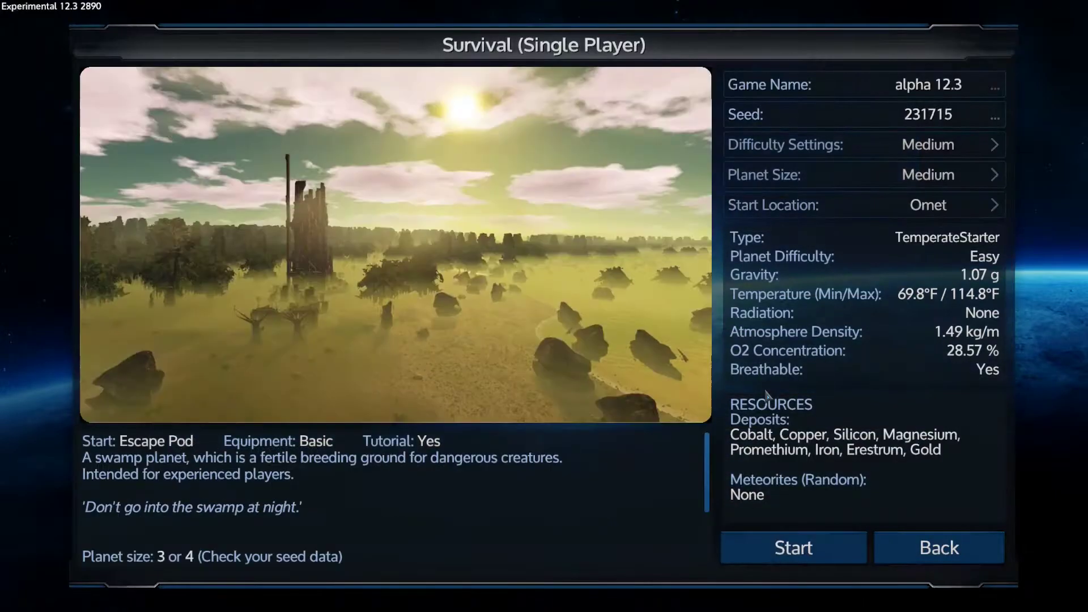
mouse_move(1053, 299)
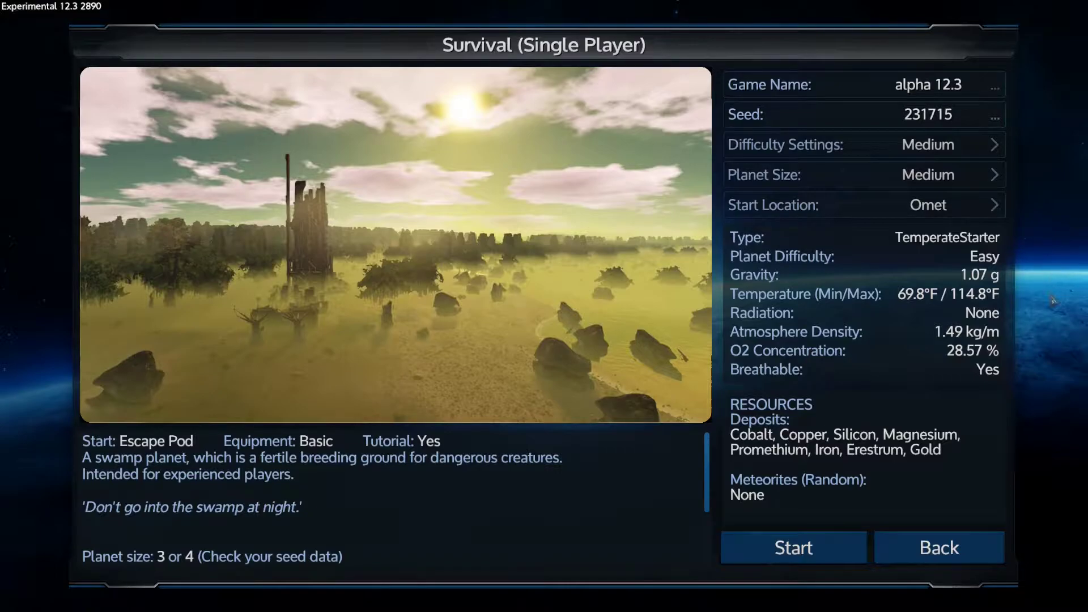
- Keep seed 231715, set start location to Omet, keep Medium difficulty, and launch the game
left_click(993, 115)
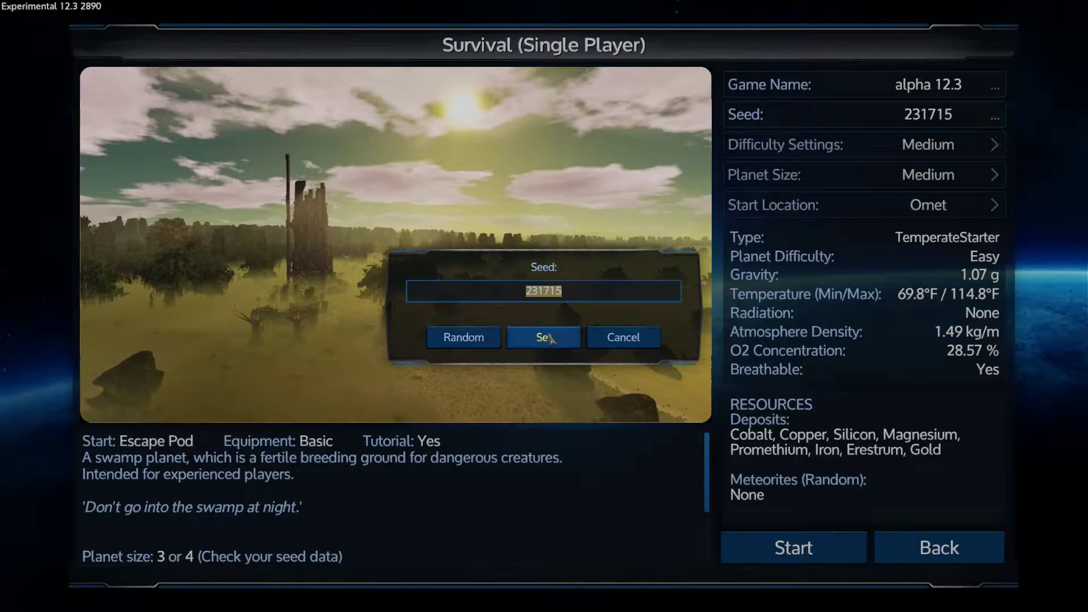
left_click(543, 337)
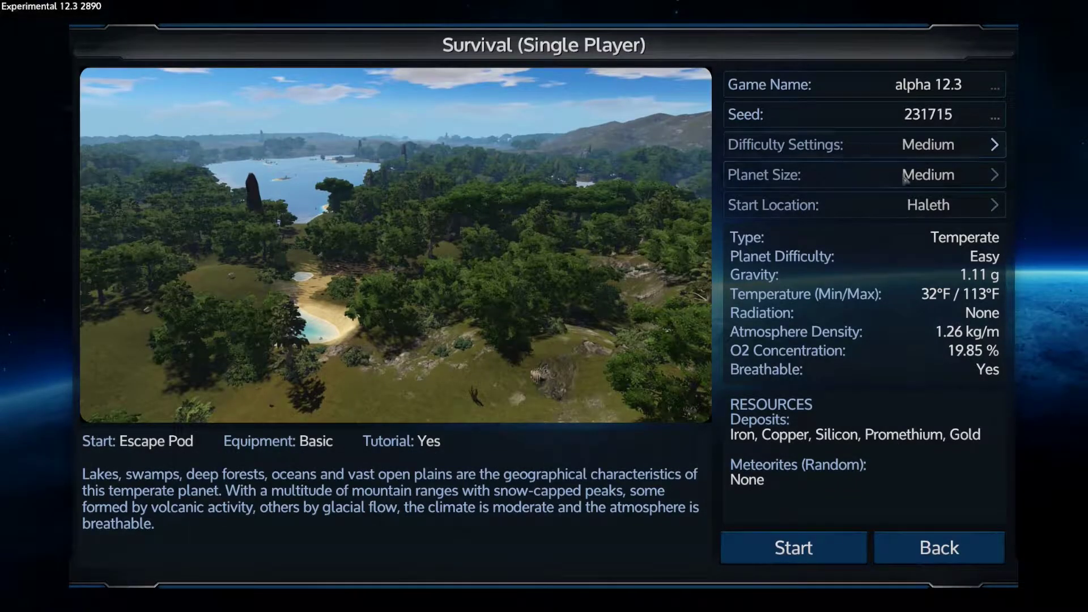
left_click(994, 205)
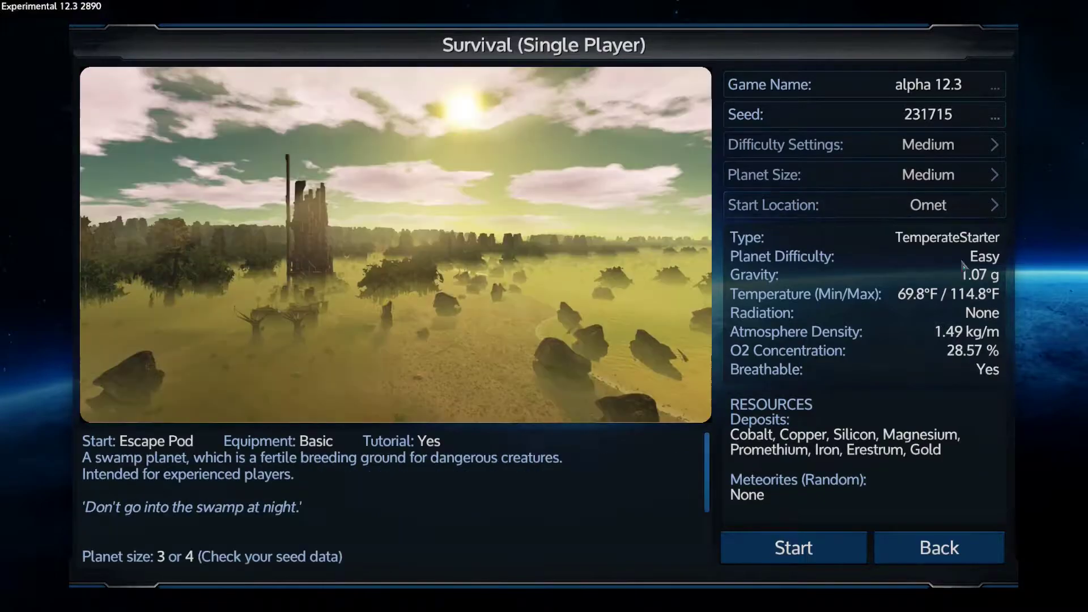
mouse_move(859, 383)
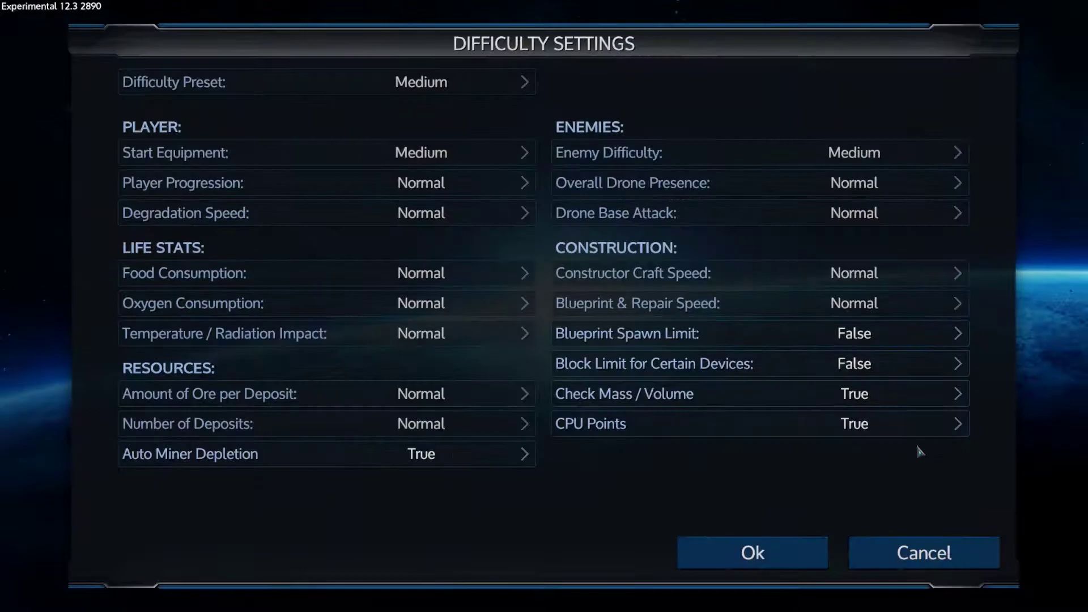
mouse_move(913, 422)
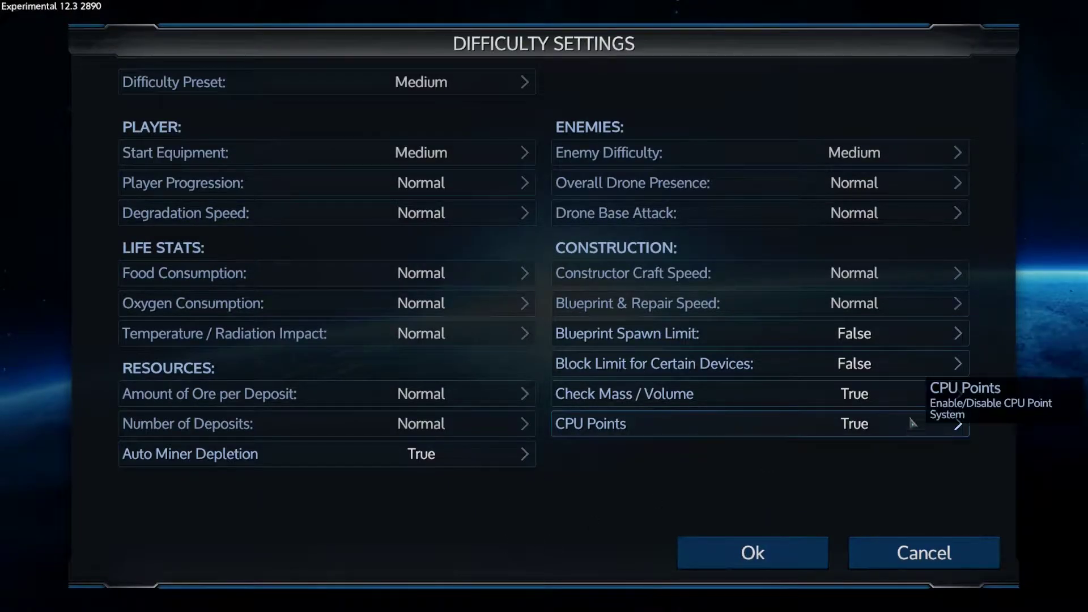
left_click(751, 553)
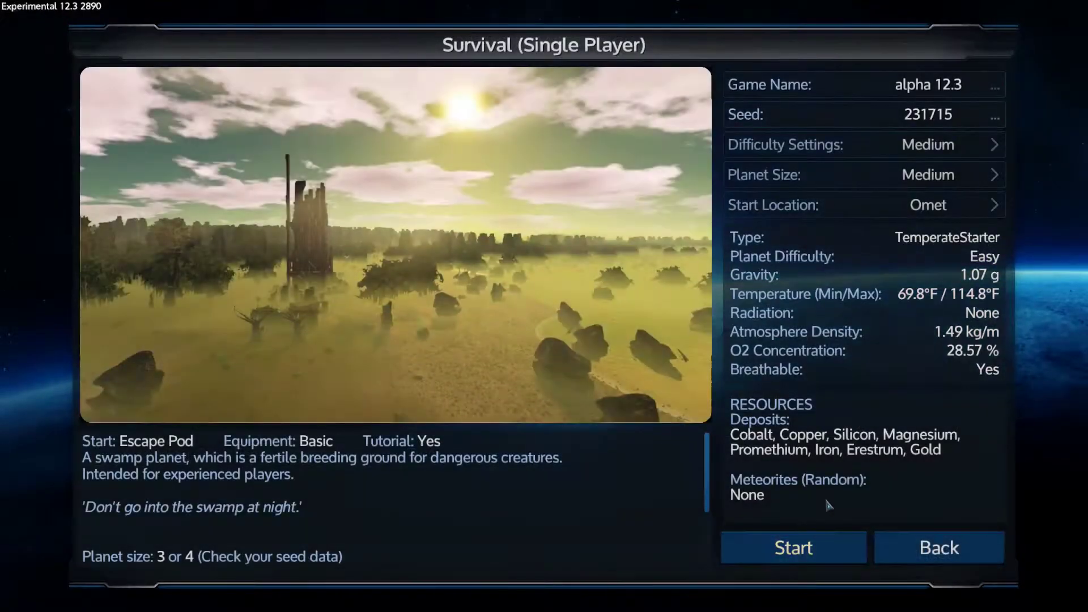
left_click(792, 547)
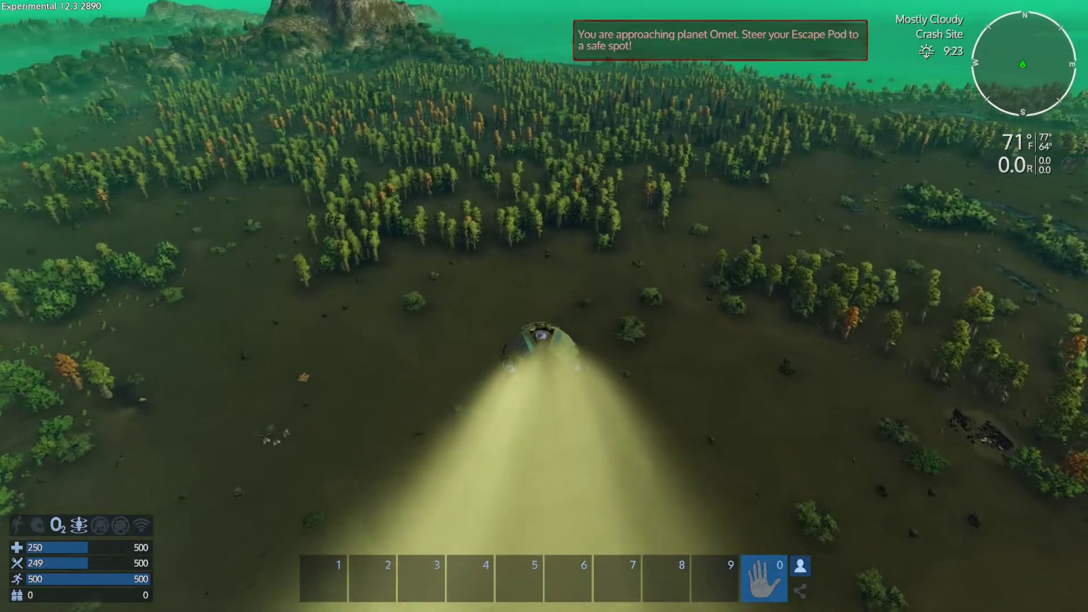
mouse_move(544, 346)
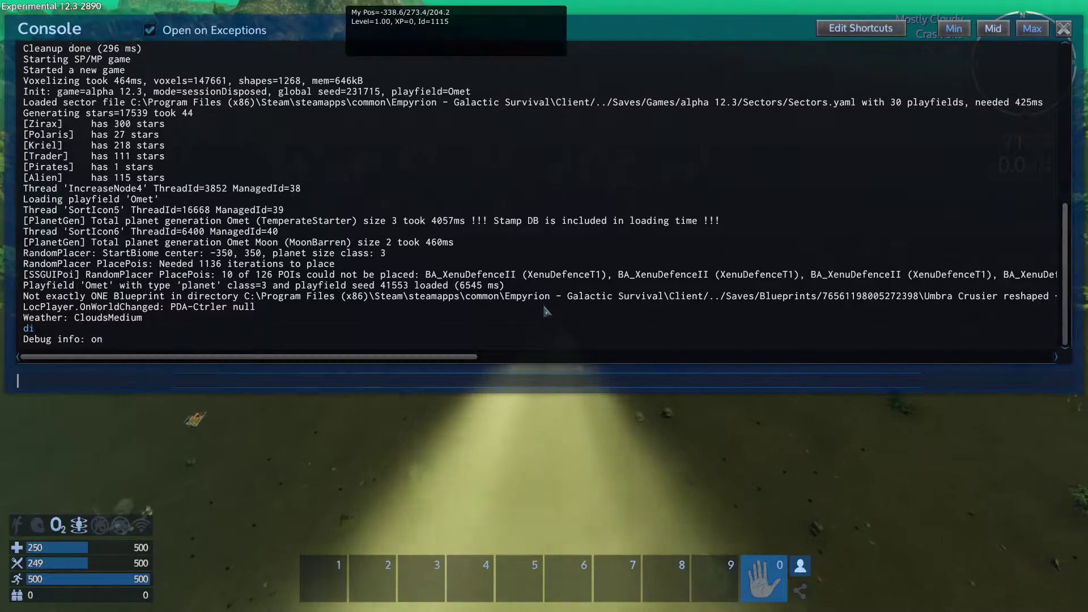
- Run the 'help' console command after a mistyped attempt and scroll the command list
type("`h")
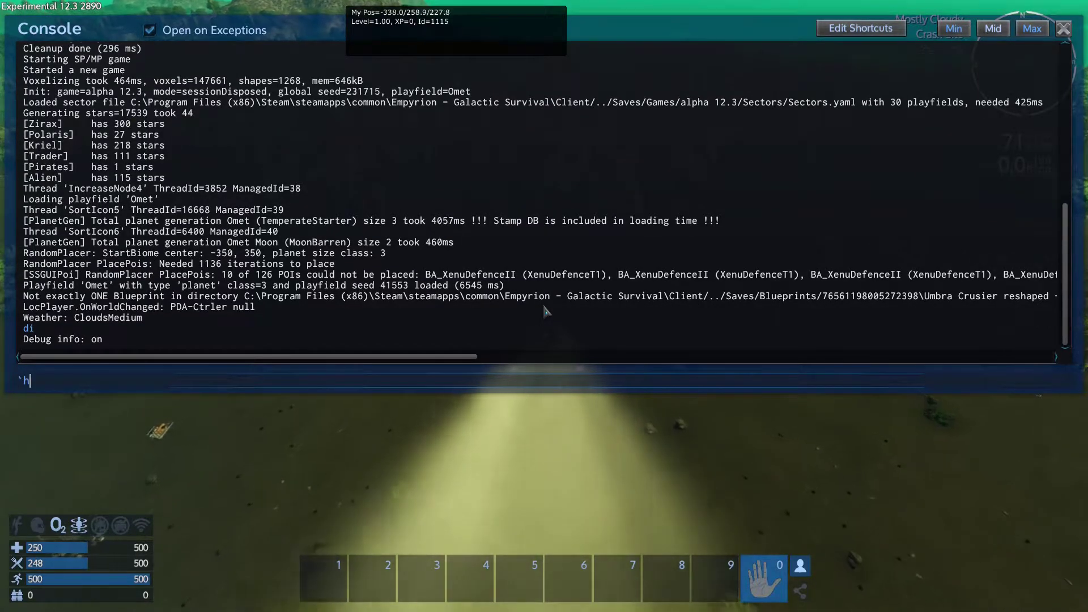
key("Return")
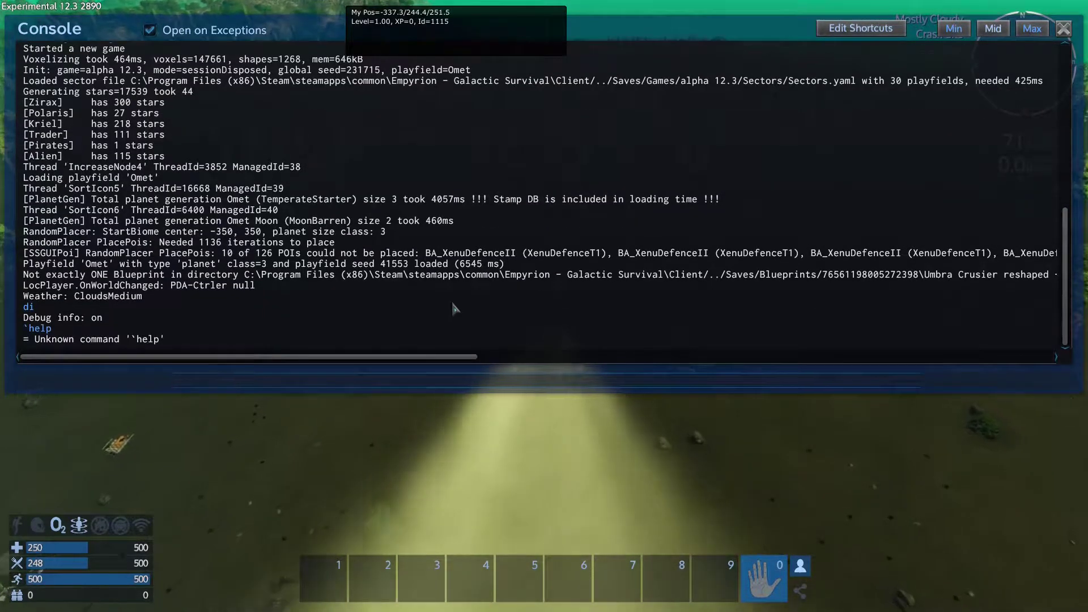
type("he")
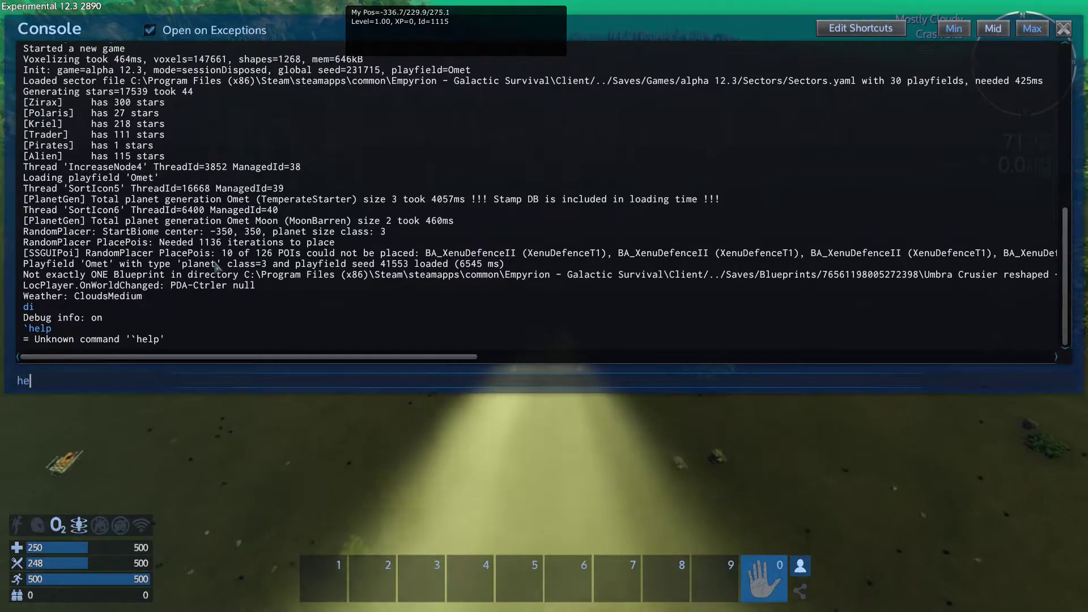
key("Return")
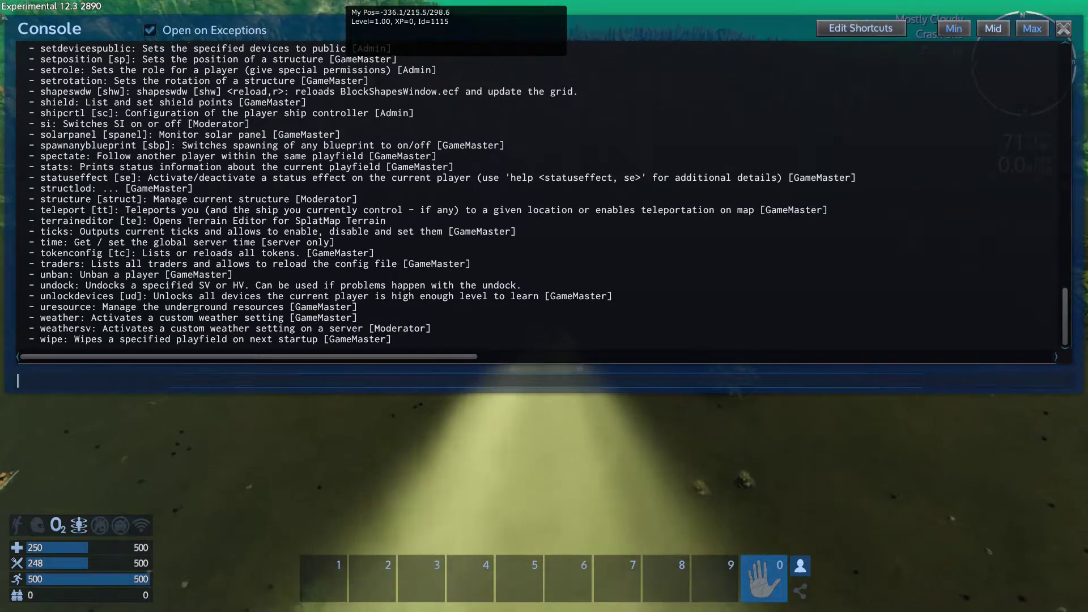
scroll("up", 3)
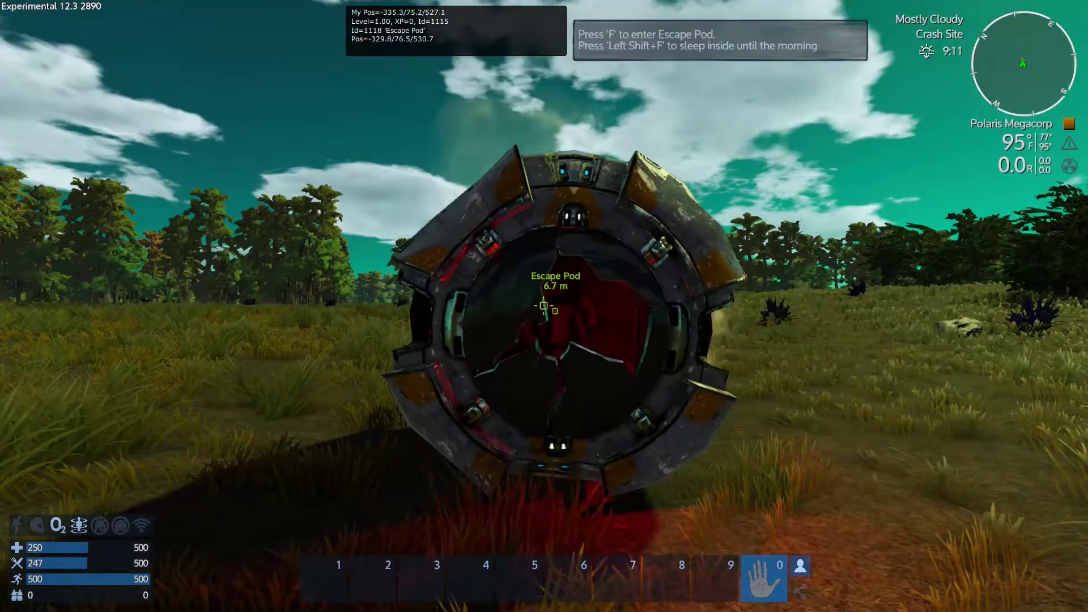
- Accept the find-the-vessel mission at the escape pod and view Omet's planet map
key("f")
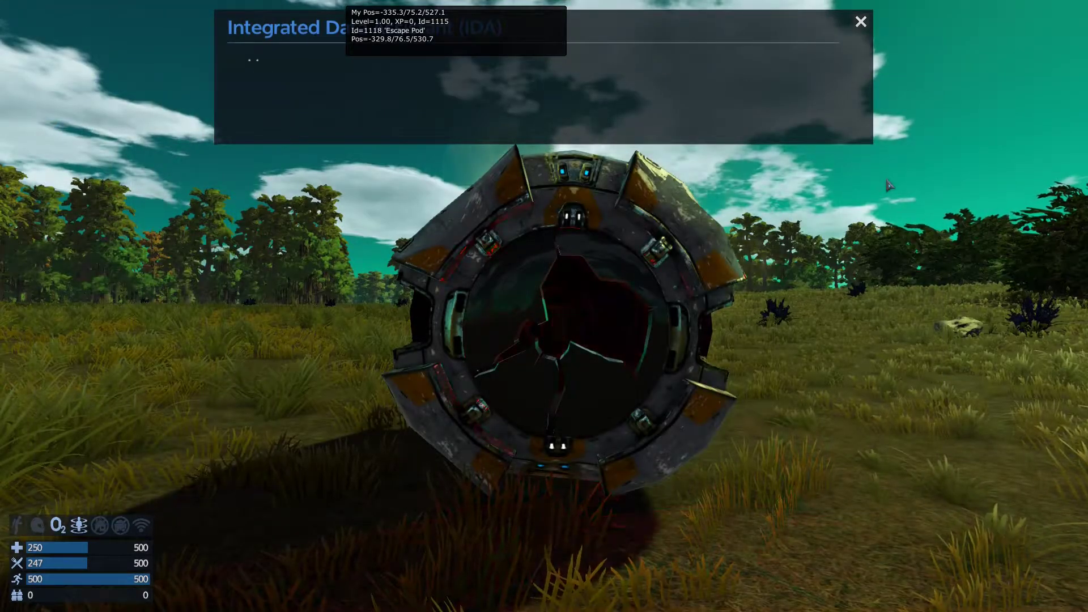
left_click(861, 21)
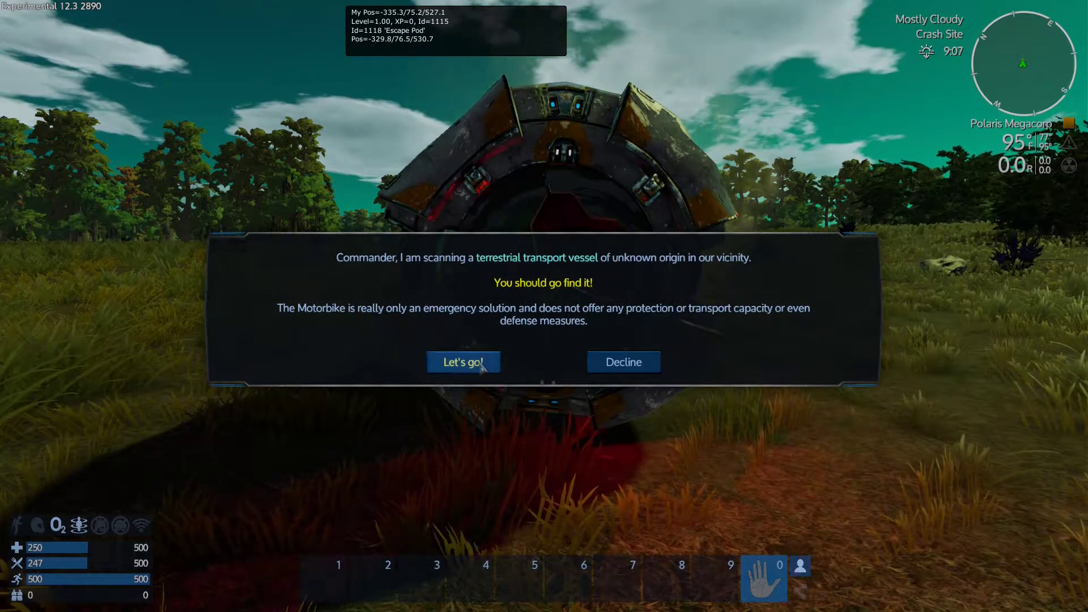
left_click(463, 362)
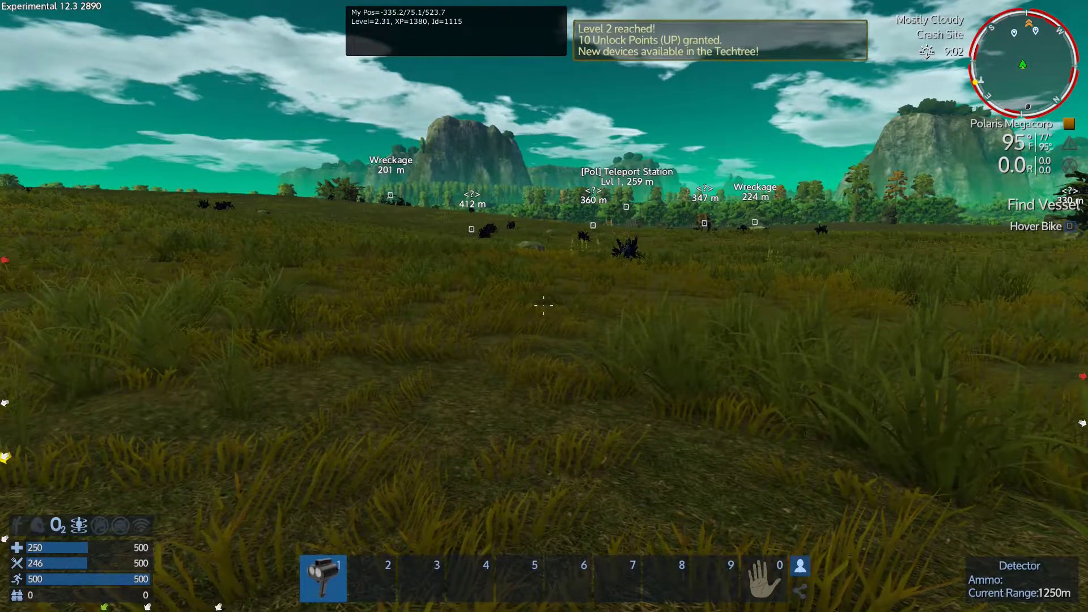
key("m")
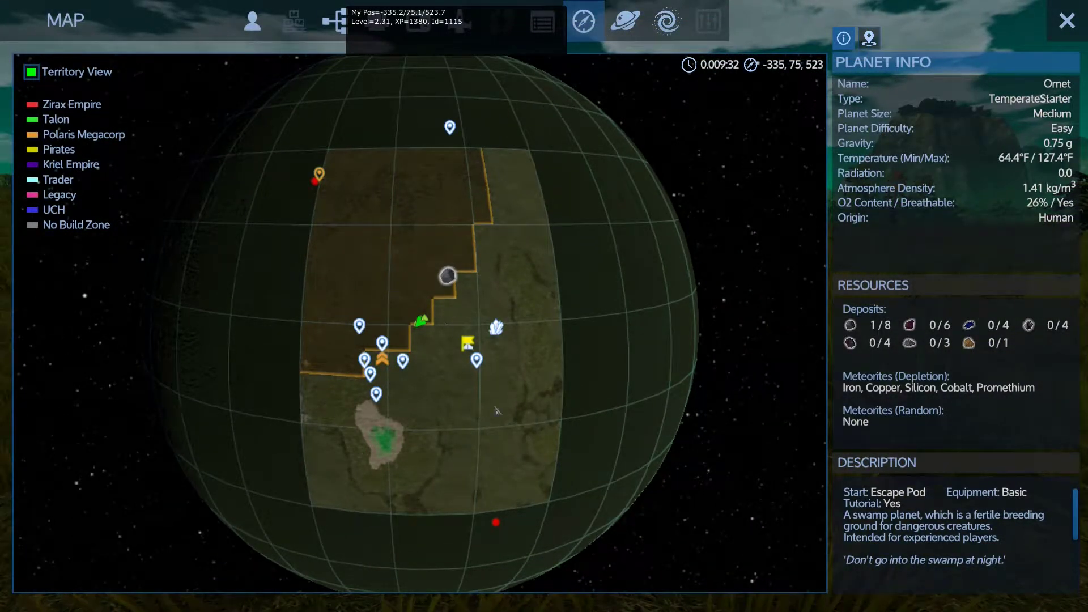
mouse_move(497, 328)
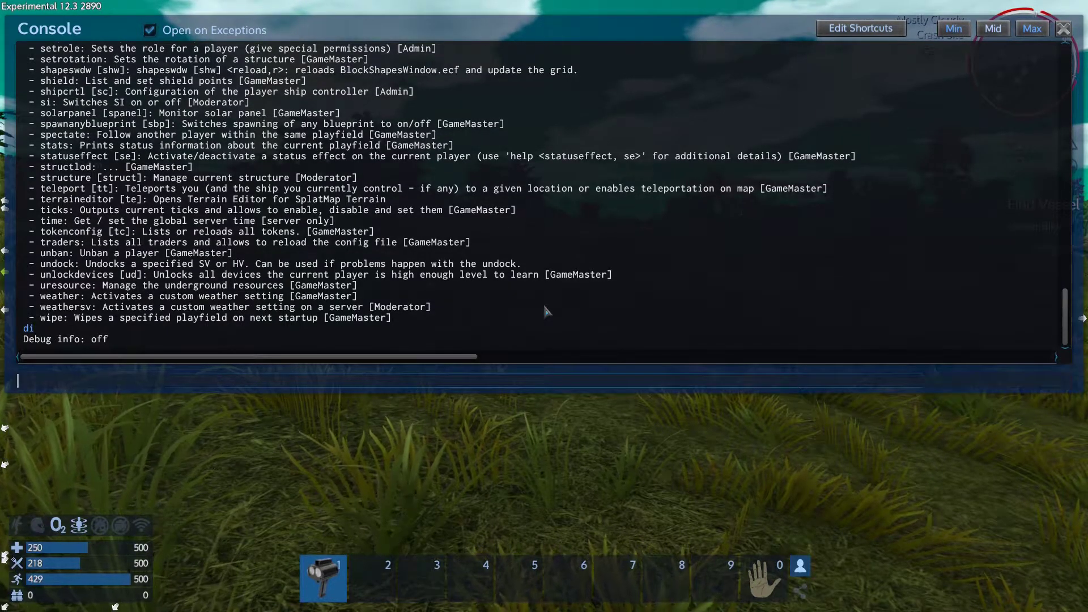
- Enter 'level = 20' in the console to raise the character to Level 20
type("level =")
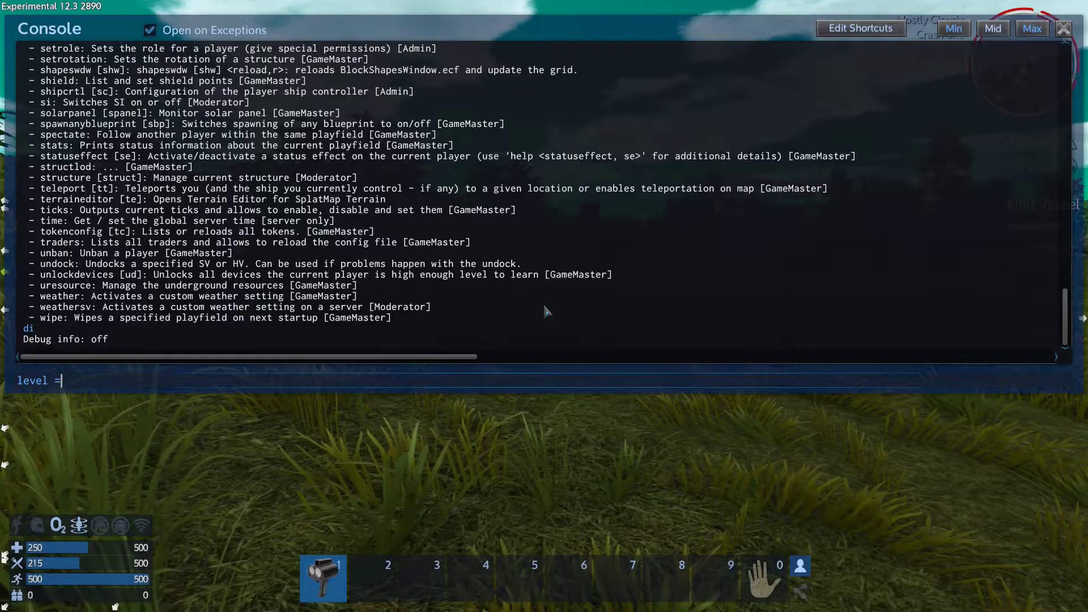
type("2")
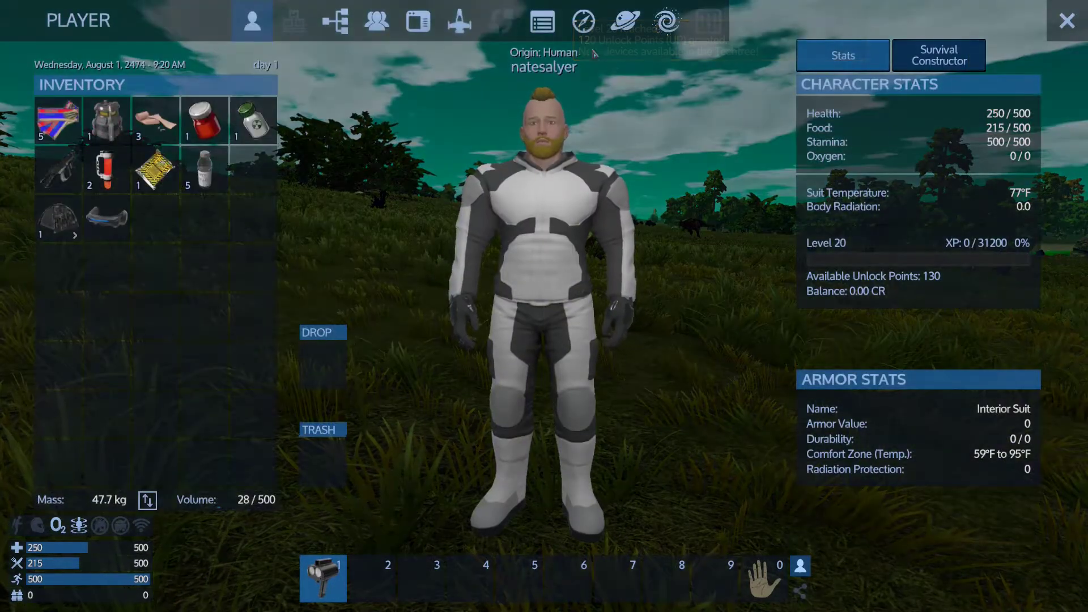
- Browse the Base unlocks in the Tech Tree at Level 20, then close it
left_click(624, 21)
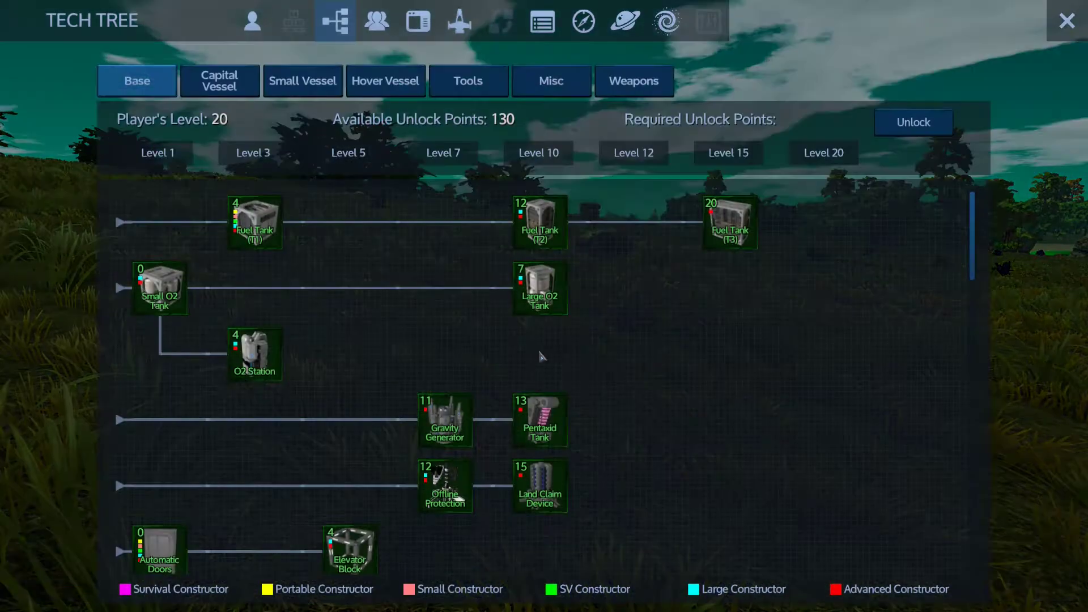
scroll("down", 3)
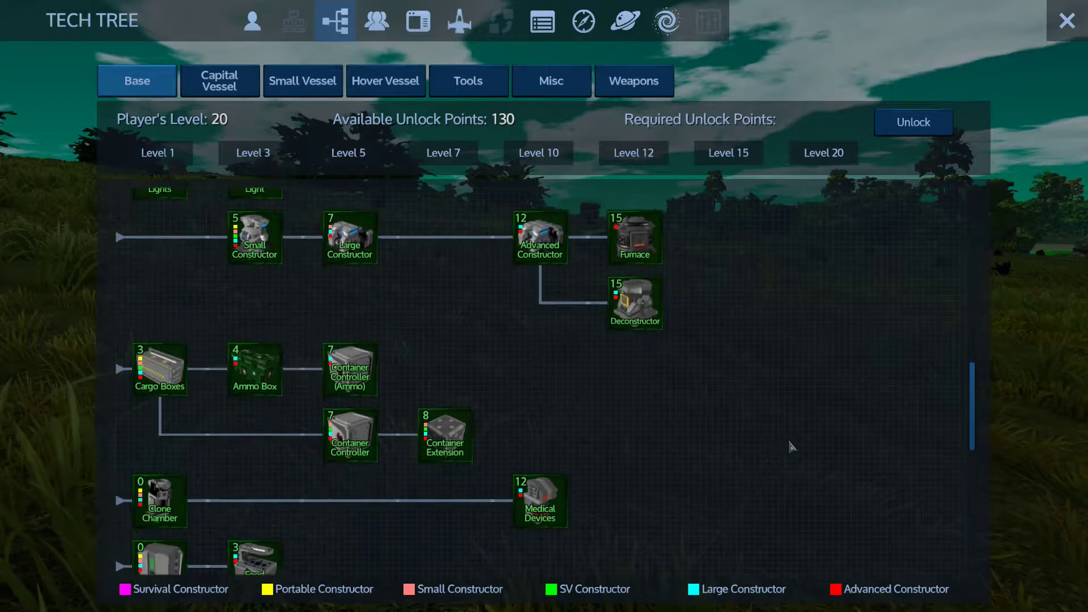
left_click(1067, 19)
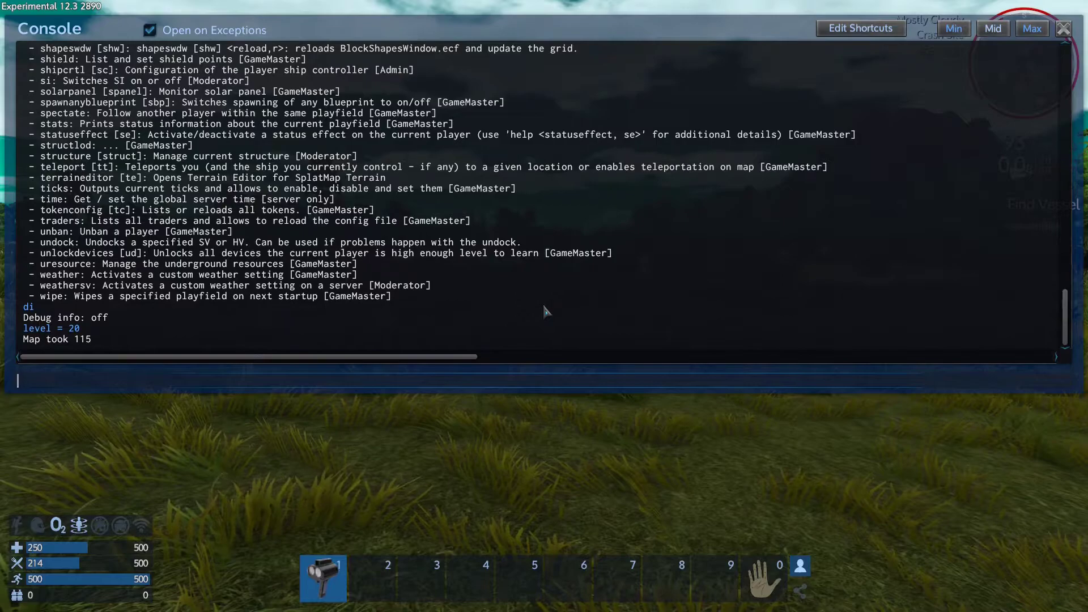
- Enable god mode with 'gm' and run 'changemode' to switch into Creative mode
type("g")
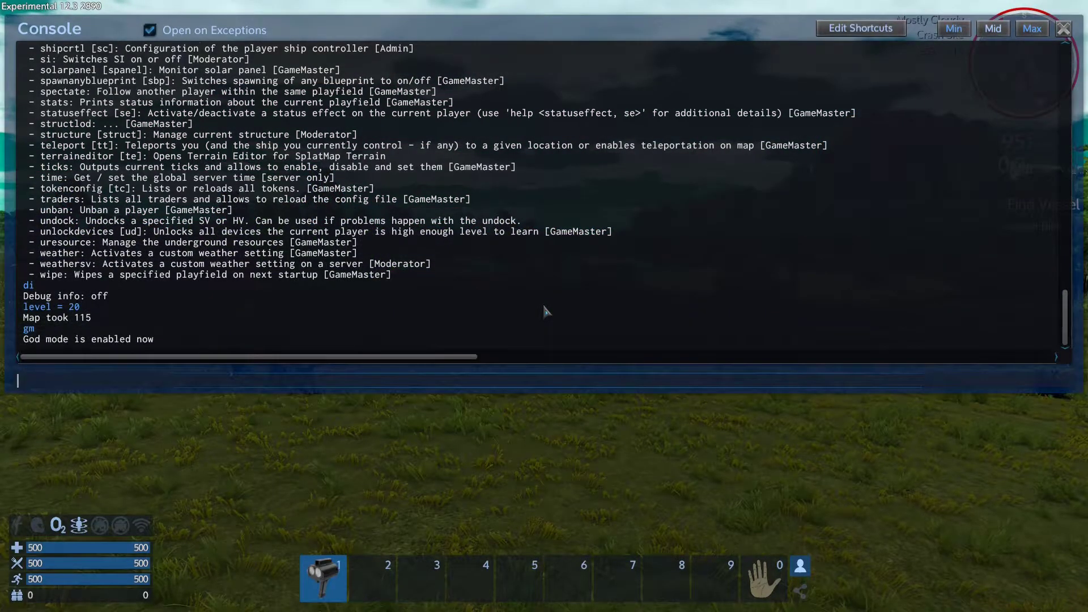
type("ch")
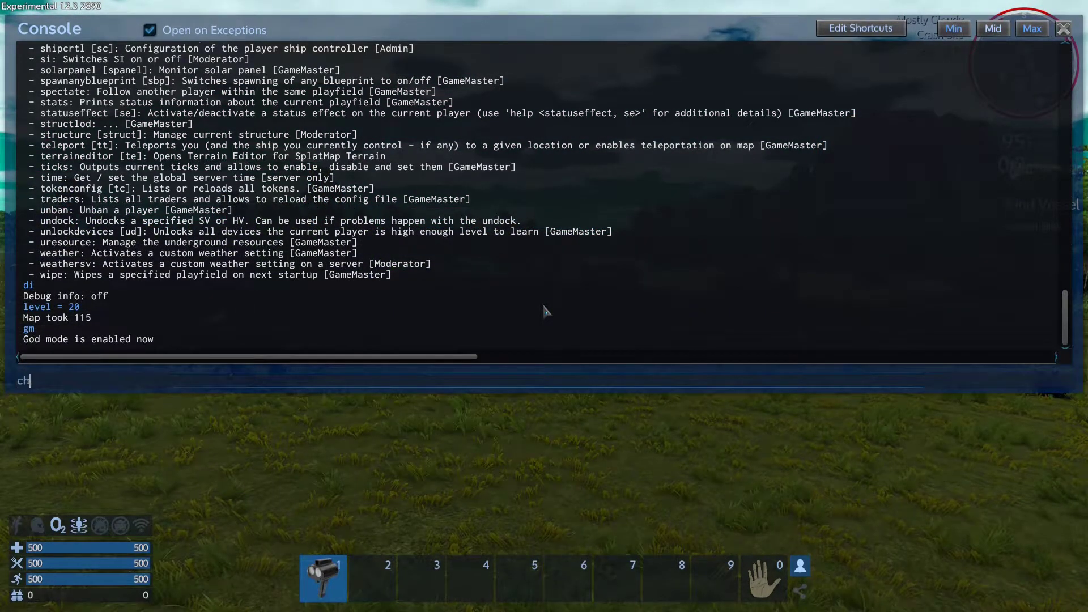
type("ane")
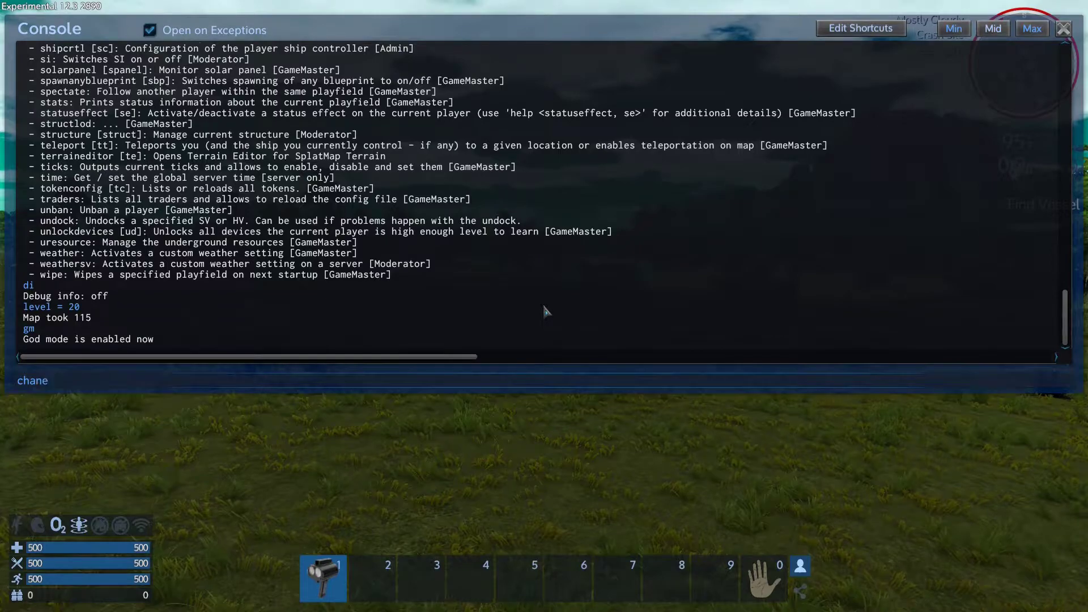
key("Return")
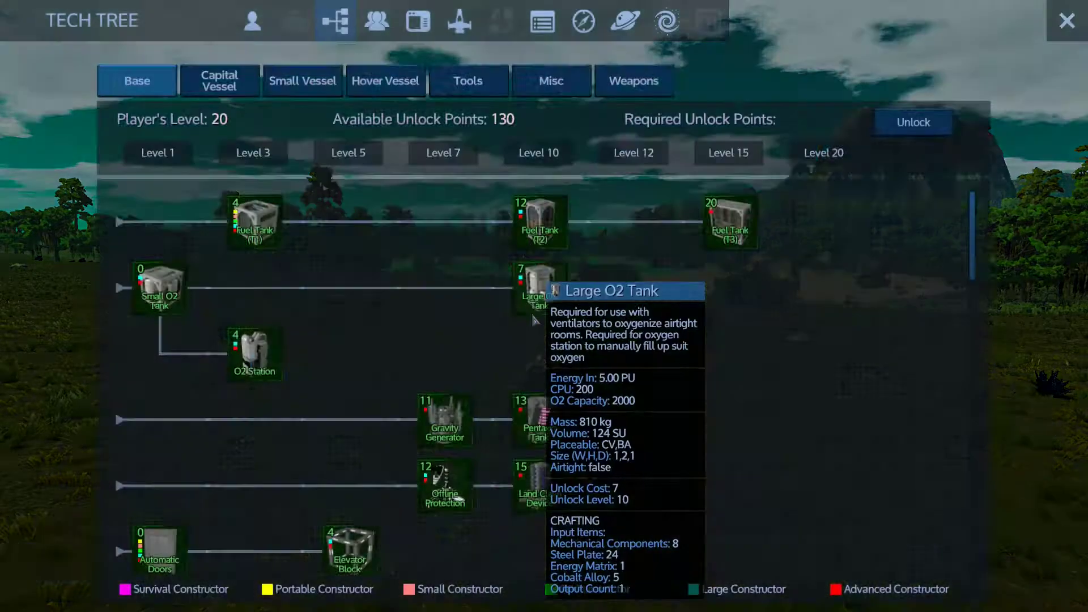
- Spawn the 'alpha 12 base' blueprint from the Blueprints library
left_click(1066, 20)
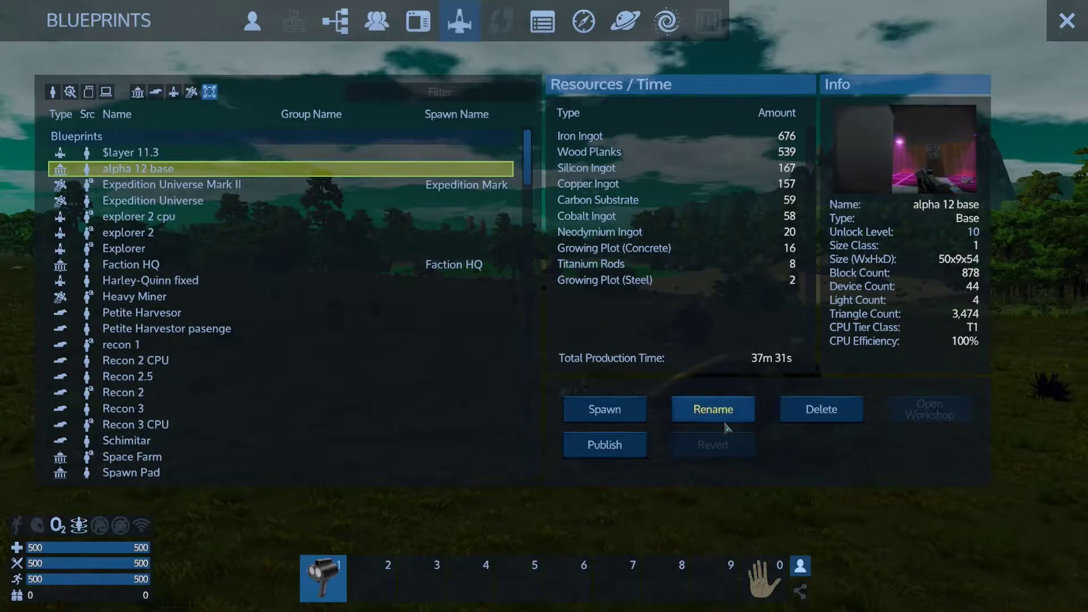
left_click(1066, 21)
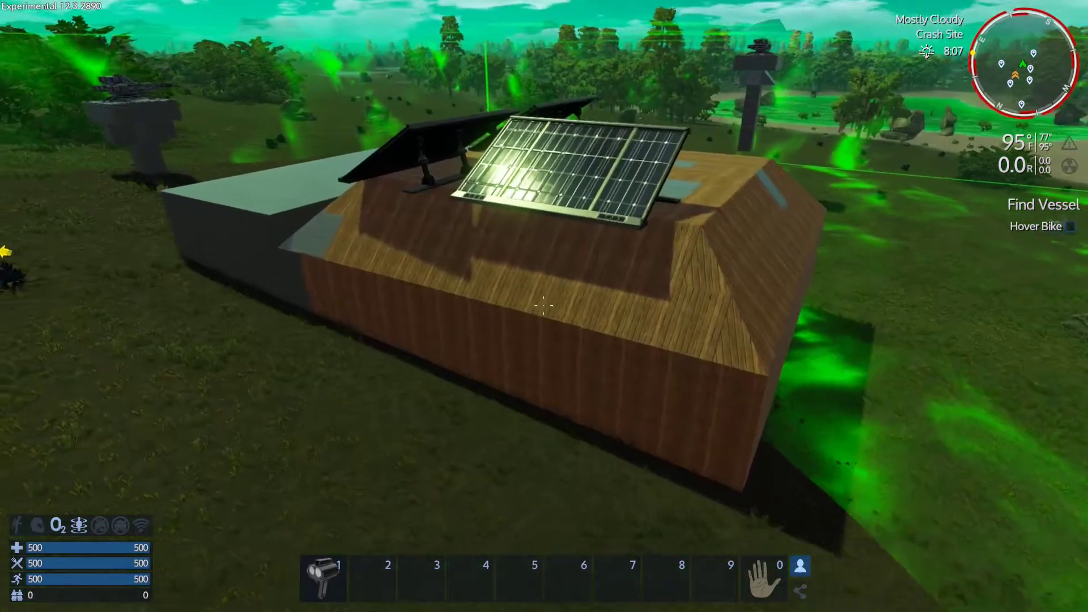
mouse_move(541, 306)
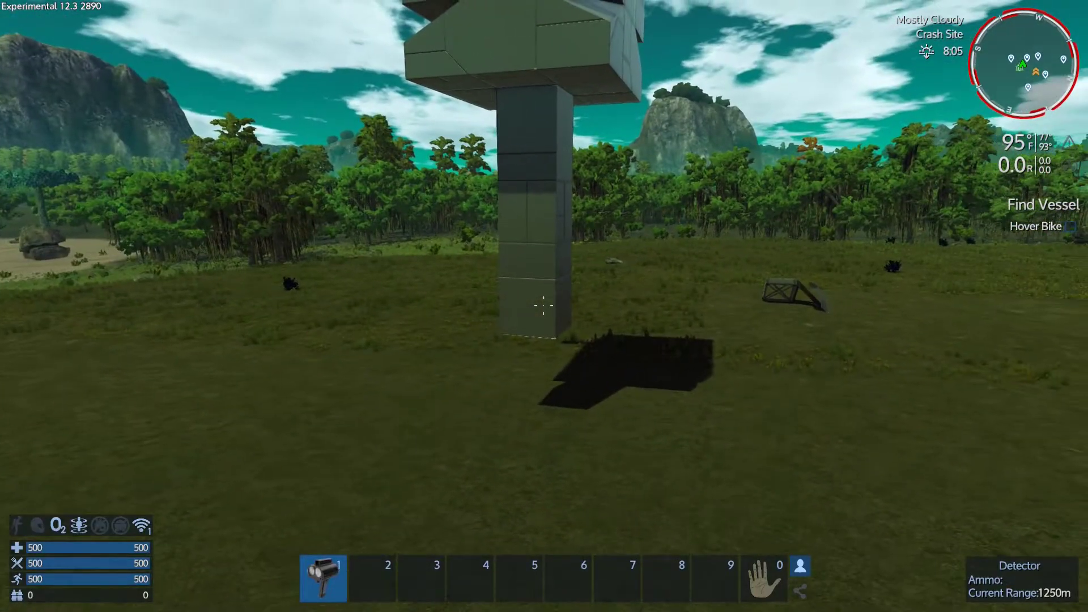
mouse_move(544, 306)
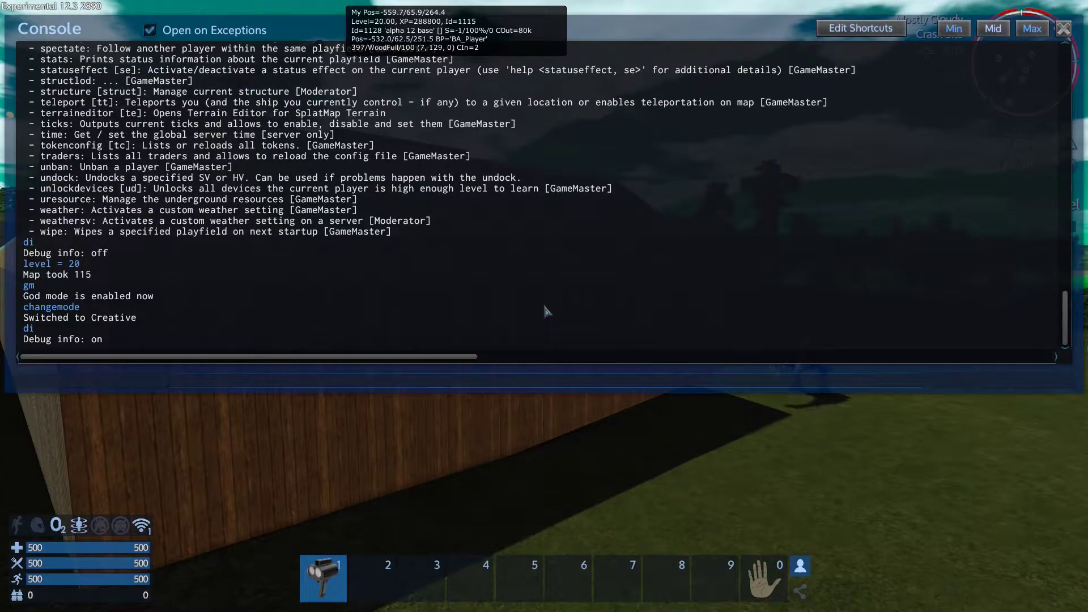
- Submit the misspelled 'destoy 1128', then retype it as 'destroy 1128'
type("de")
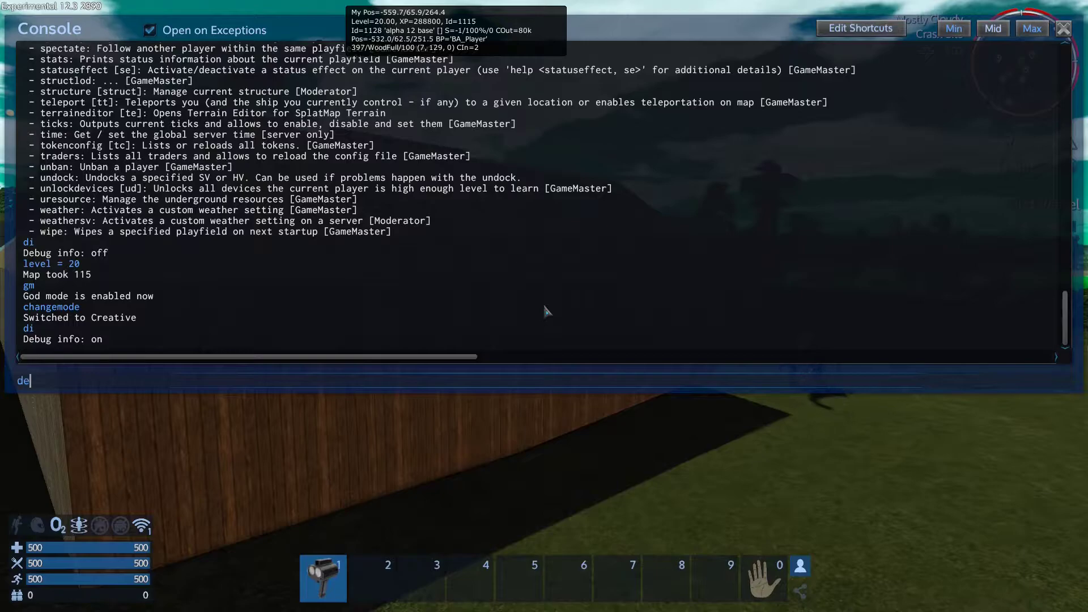
type("stoy")
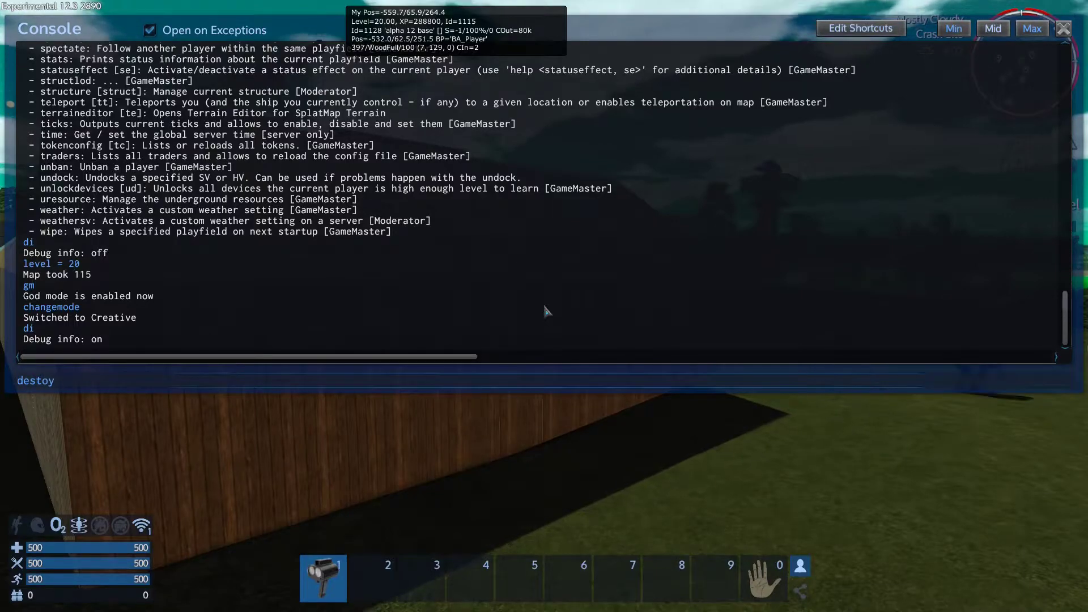
type("1128")
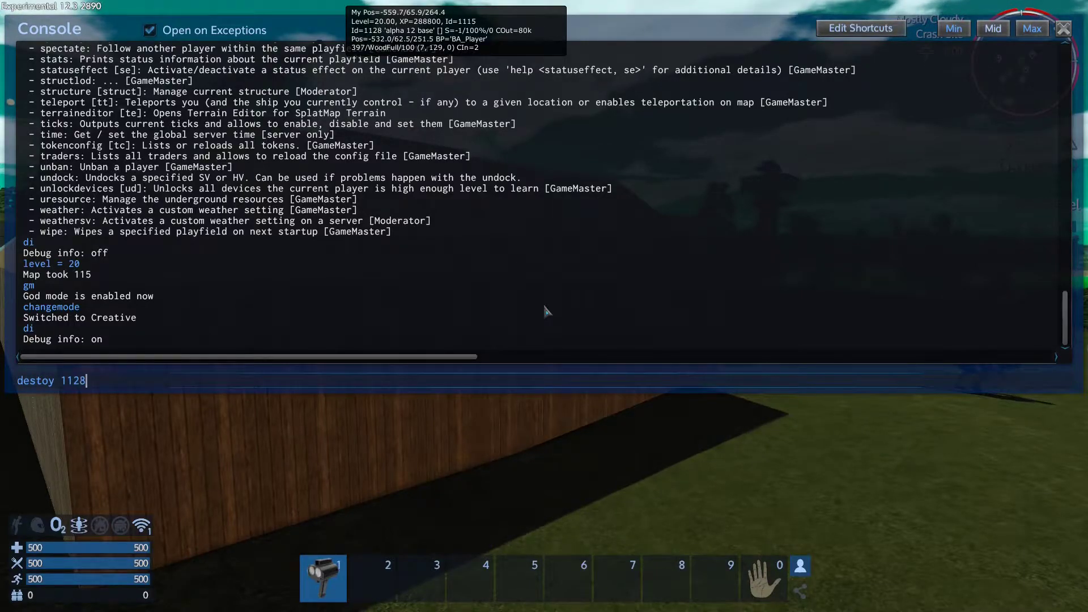
key("Return")
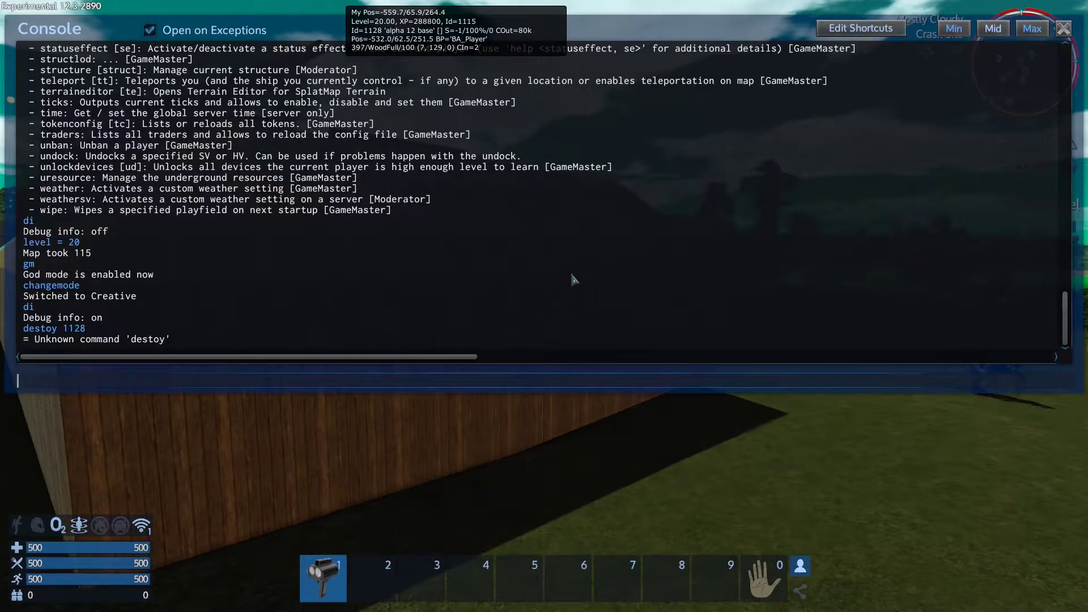
type("d")
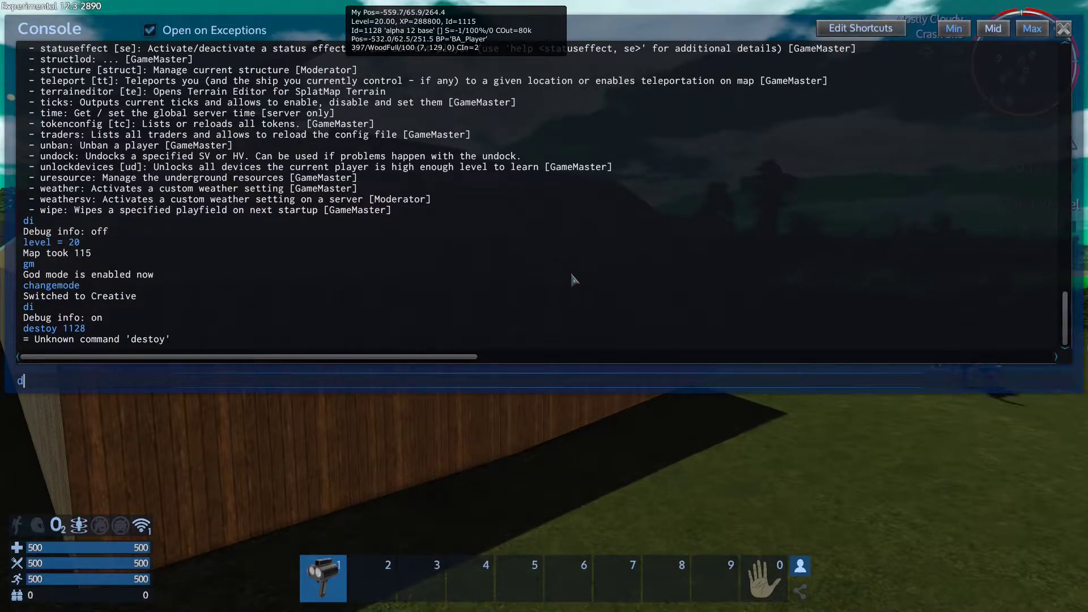
type("estroy")
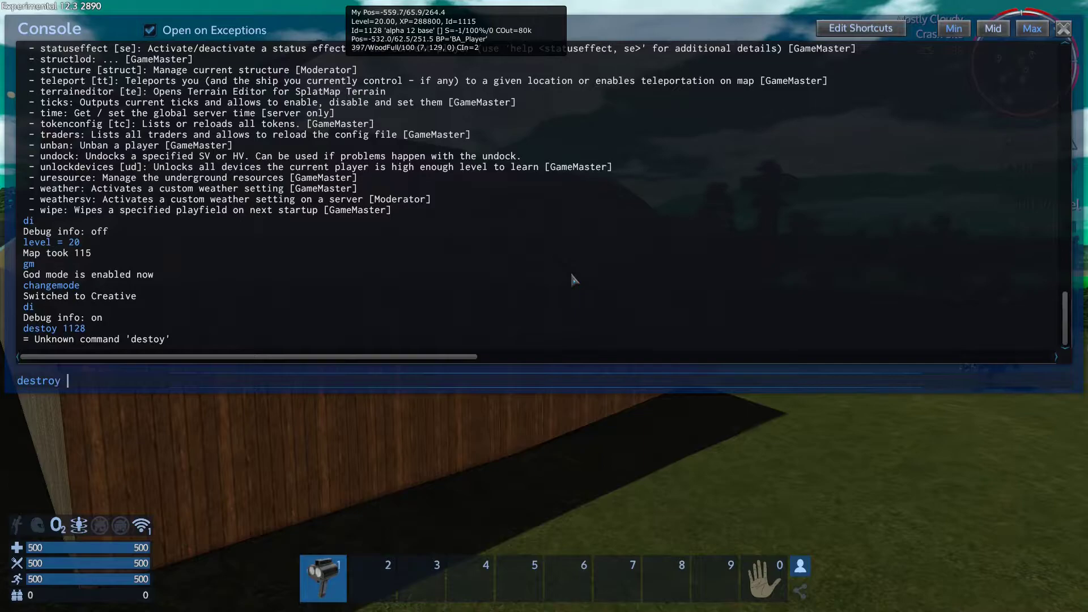
type("1128")
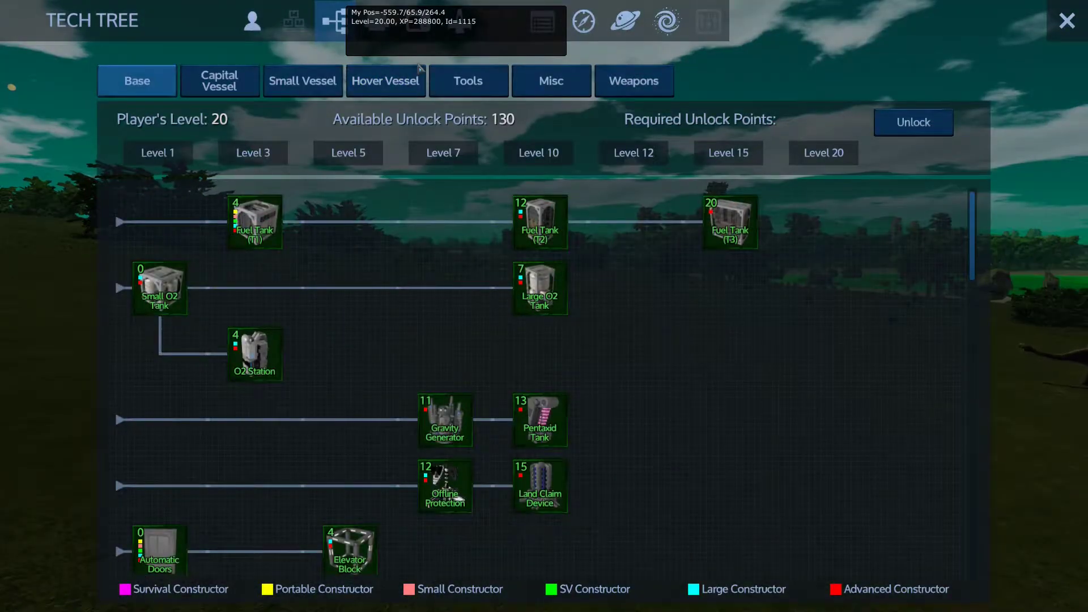
- Select the Explorer blueprint in the library and update its resources and info
left_click(293, 20)
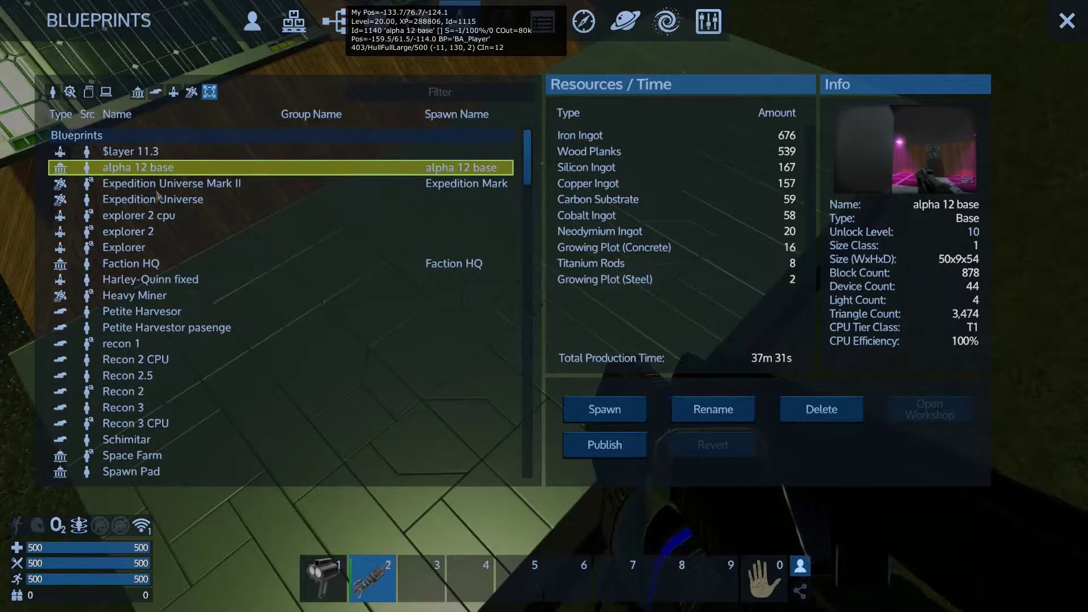
left_click(123, 247)
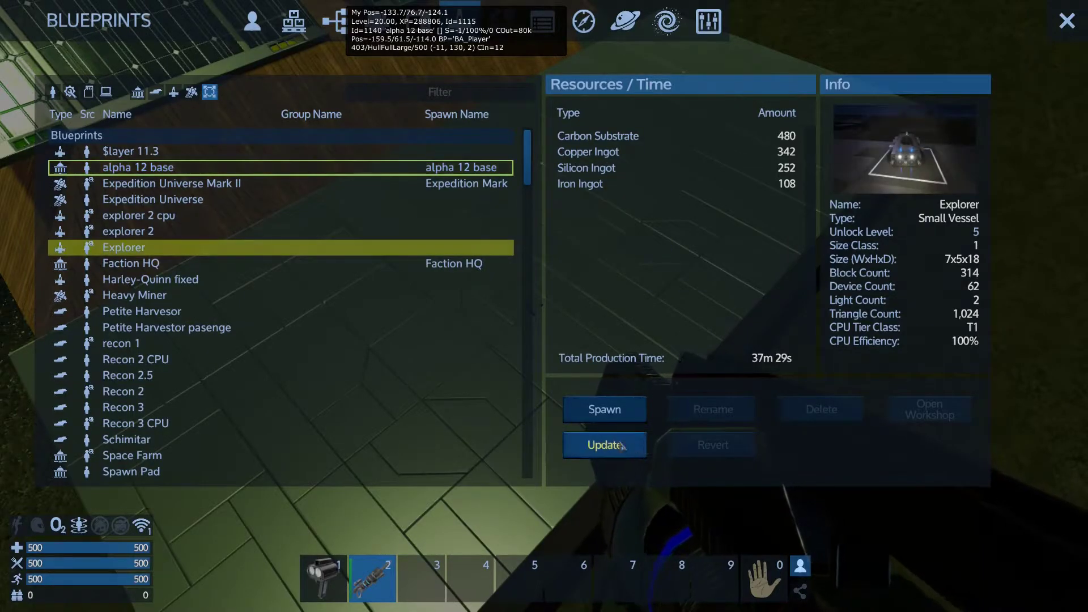
left_click(603, 409)
type("switchmode")
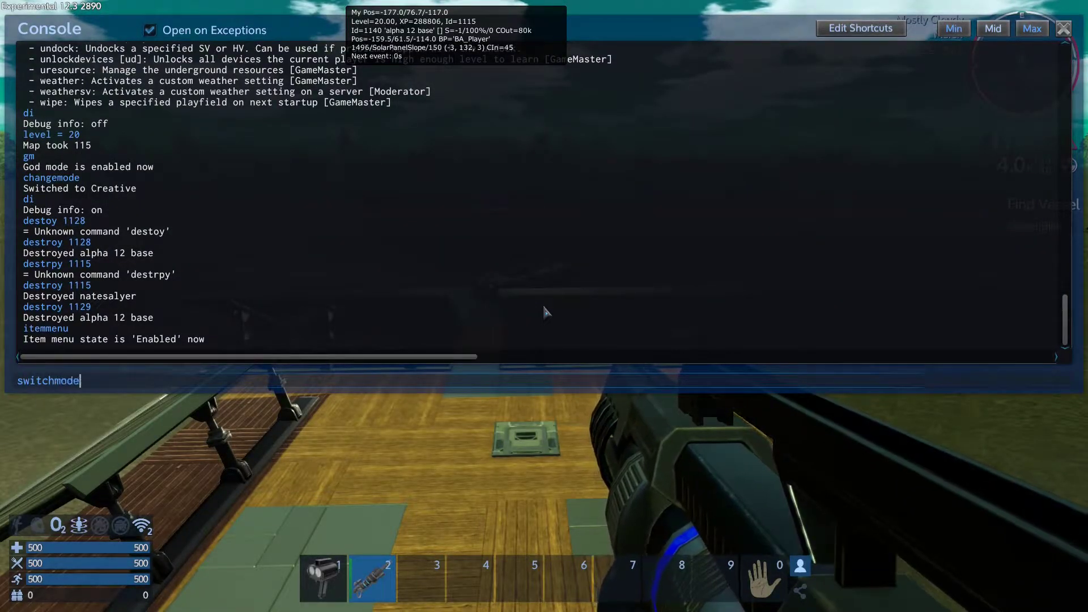
- Try 'switchmode', which the console rejects, then run 'changemode' to switch game mode
key("Return")
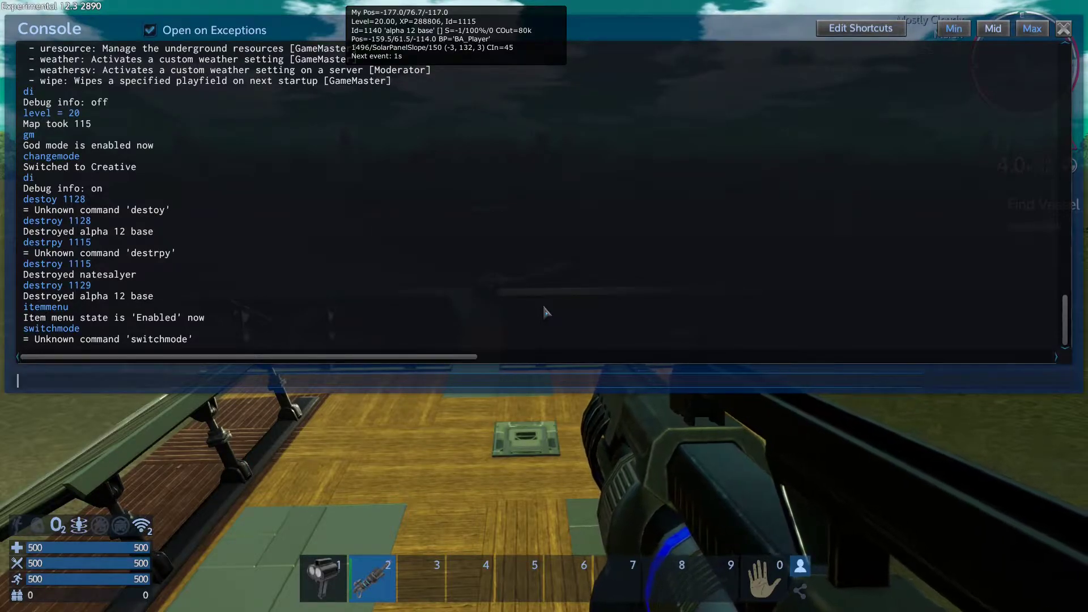
type("switc")
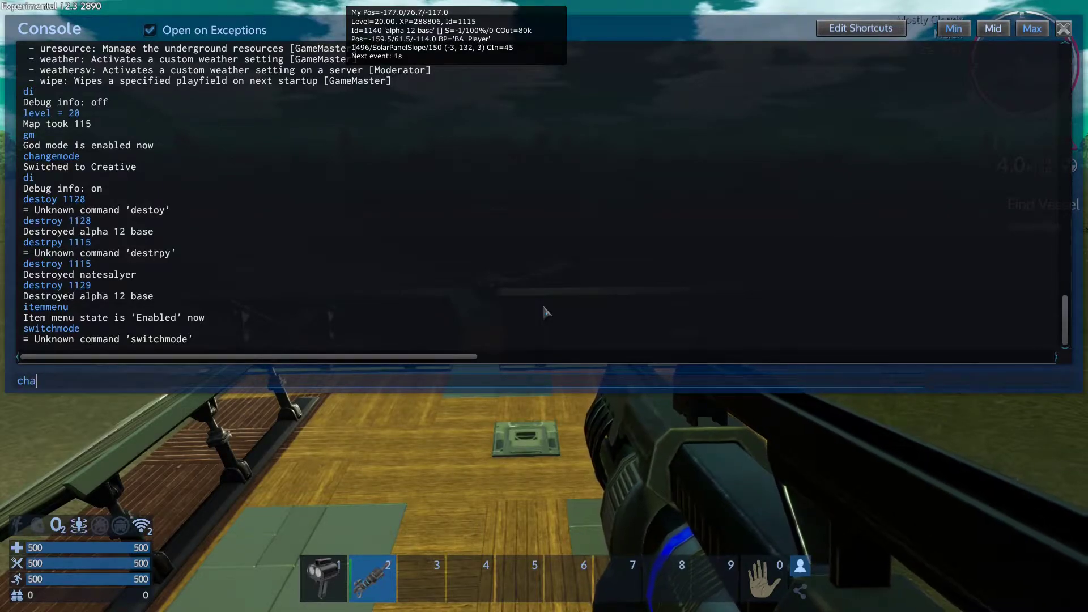
key("Return")
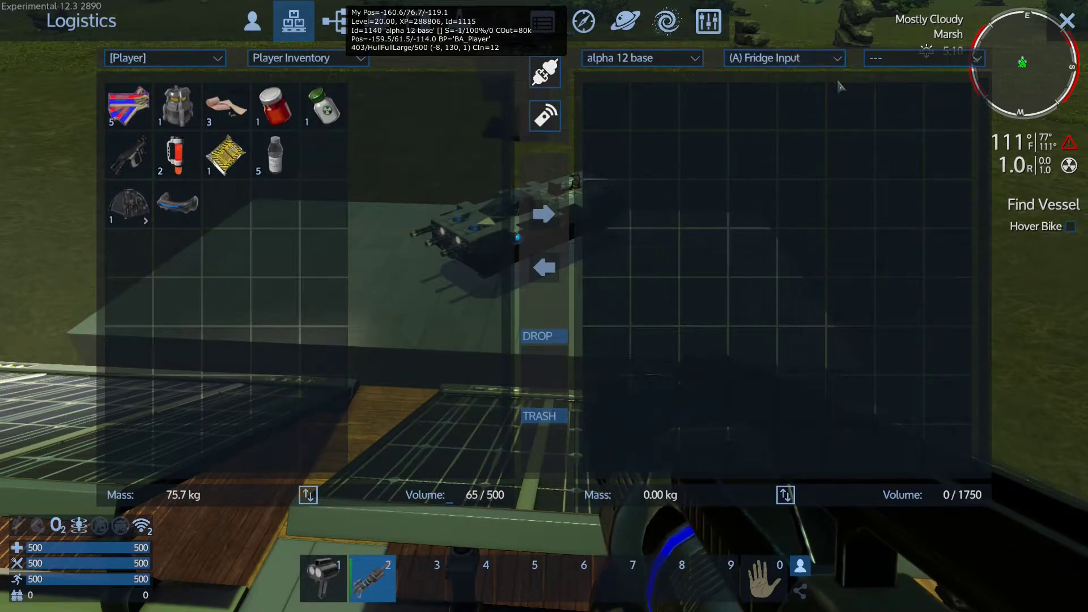
mouse_move(544, 72)
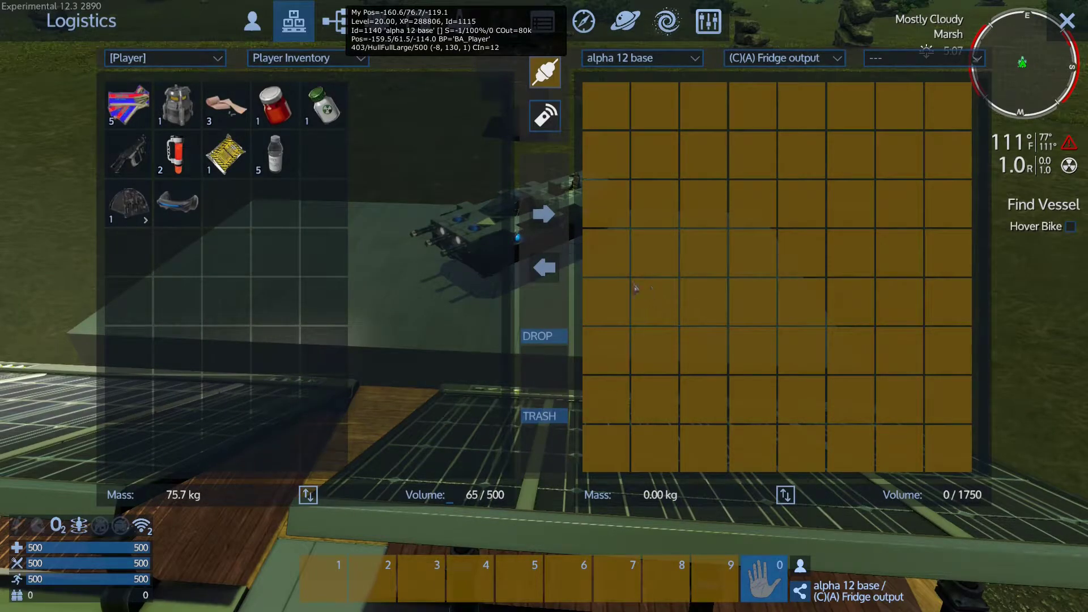
mouse_move(625, 259)
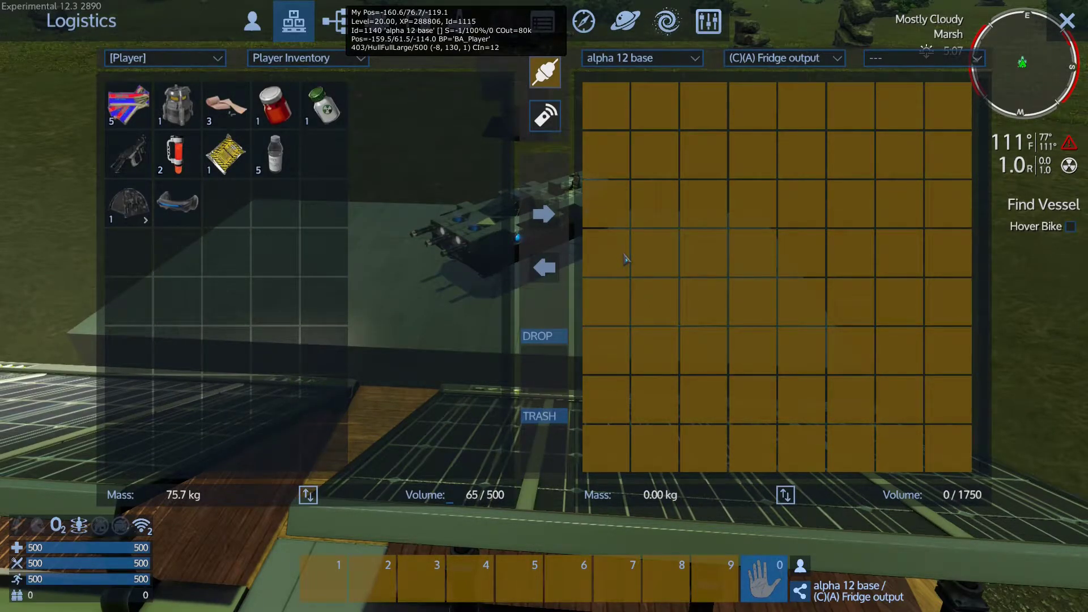
- Browse the Creative Menu's medical supplies category, then its food items
key("Escape")
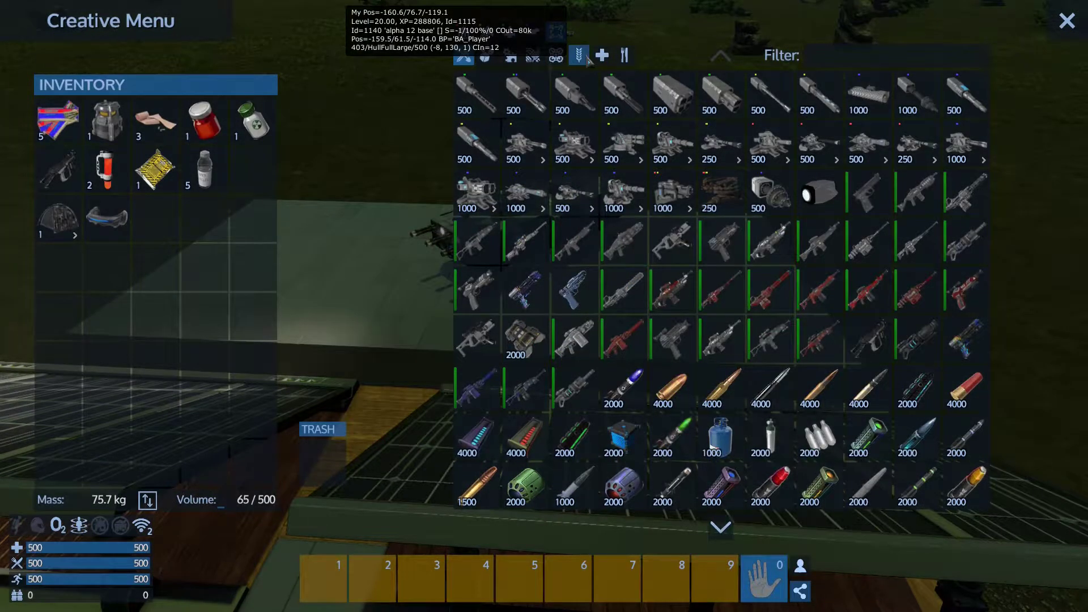
left_click(602, 55)
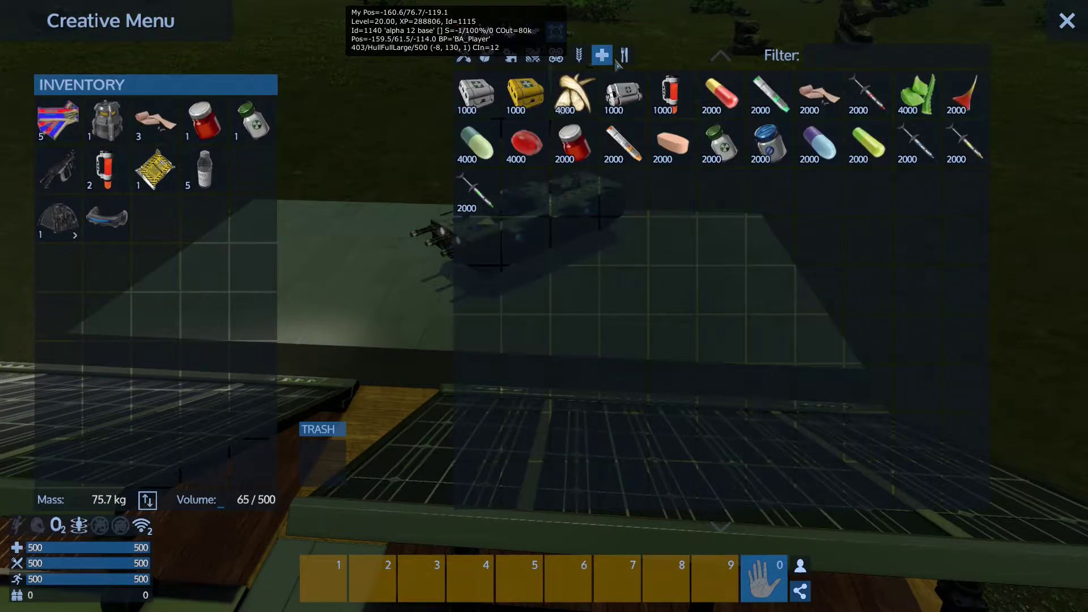
left_click(624, 55)
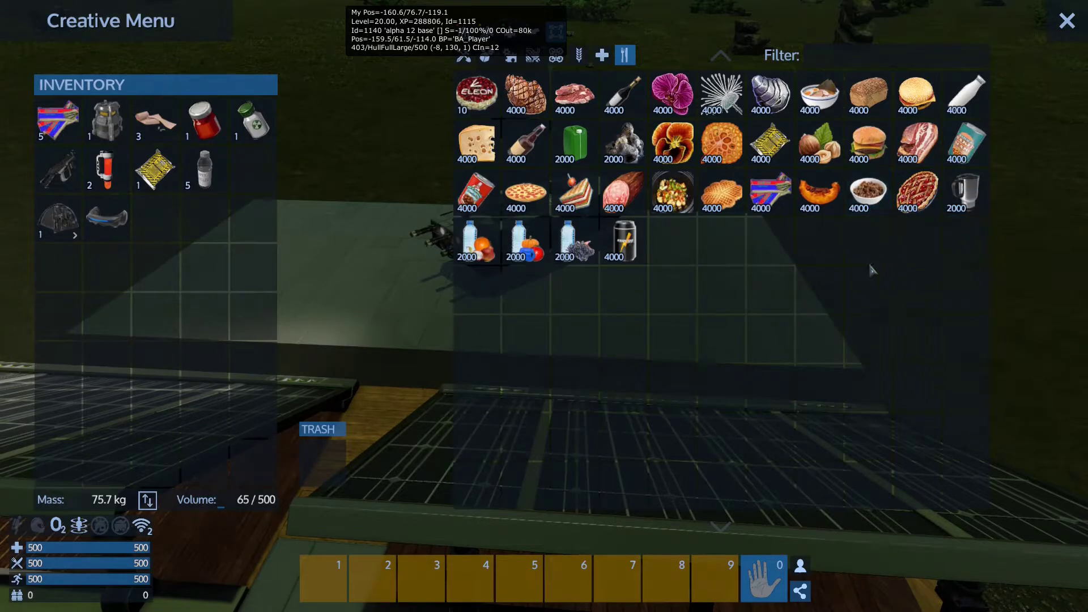
mouse_move(806, 241)
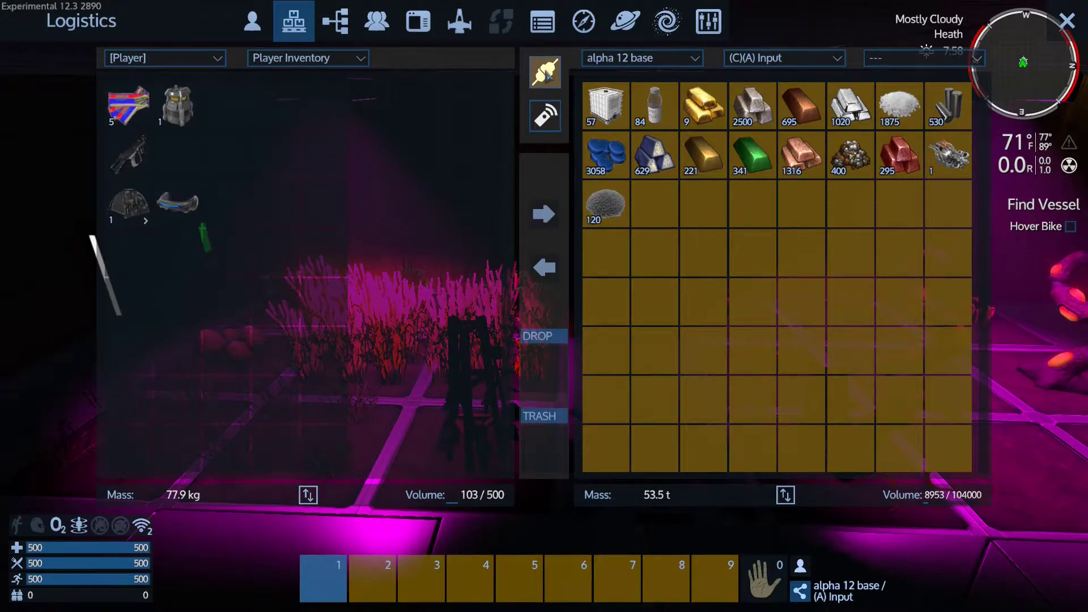
mouse_move(640, 75)
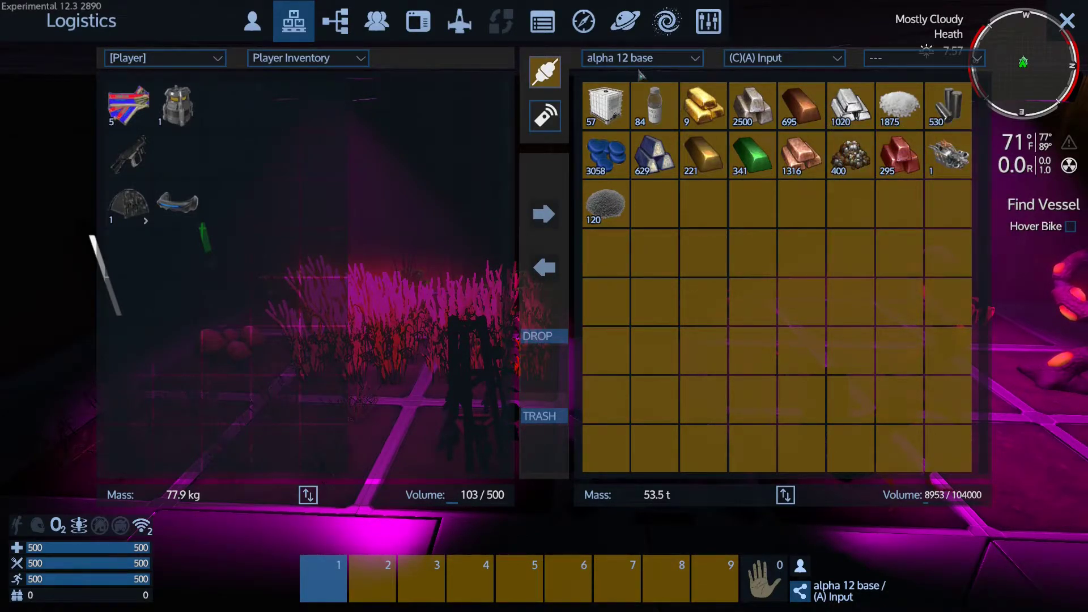
- Inspect the Fridge Input, Fridge output, Ammo Box and Fuel containers in Logistics
left_click(782, 58)
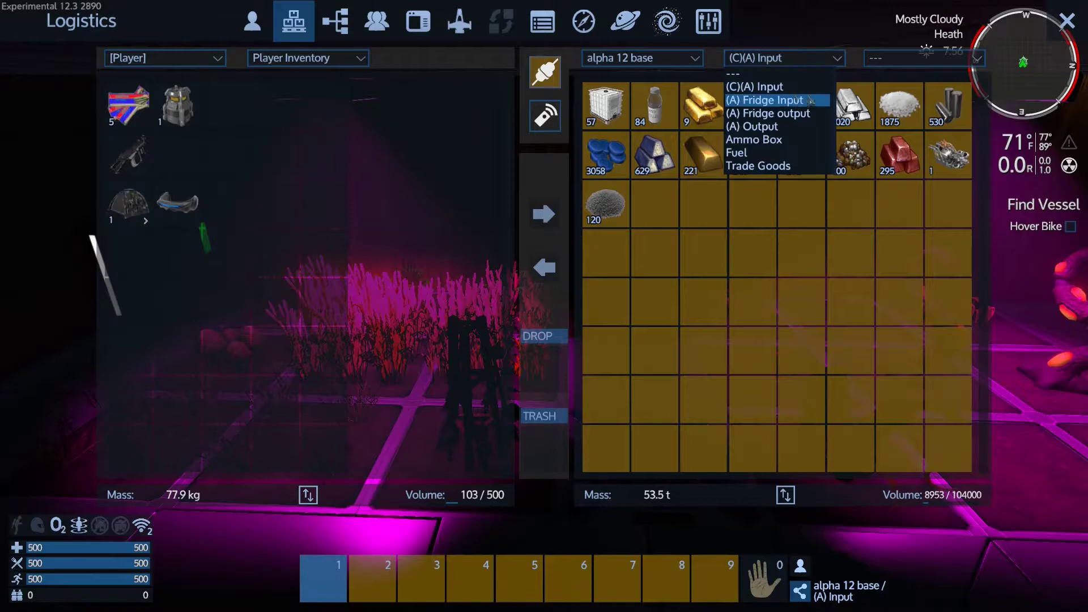
left_click(764, 100)
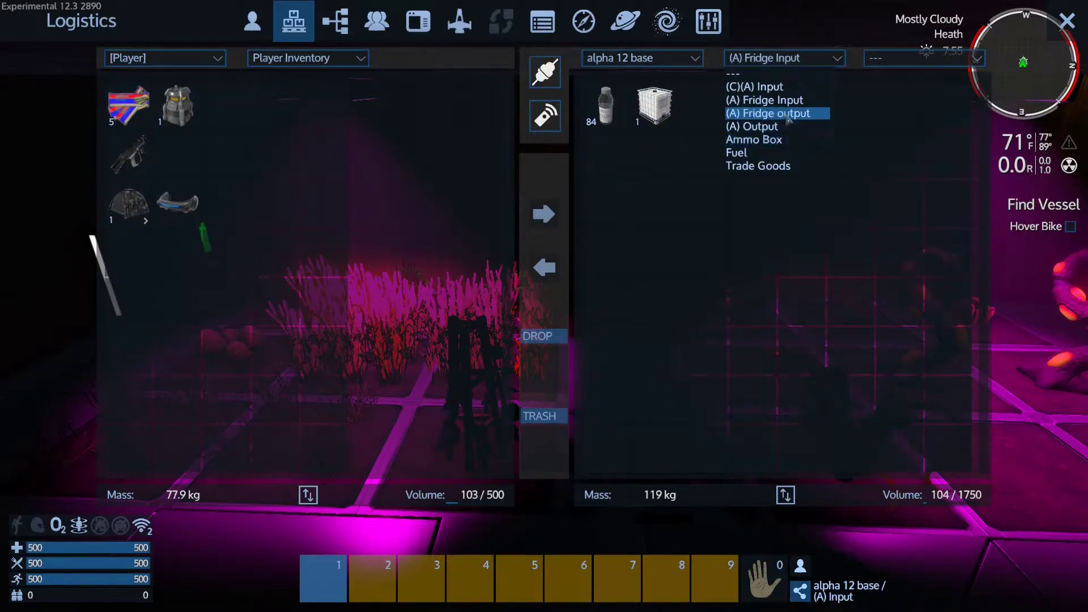
left_click(768, 113)
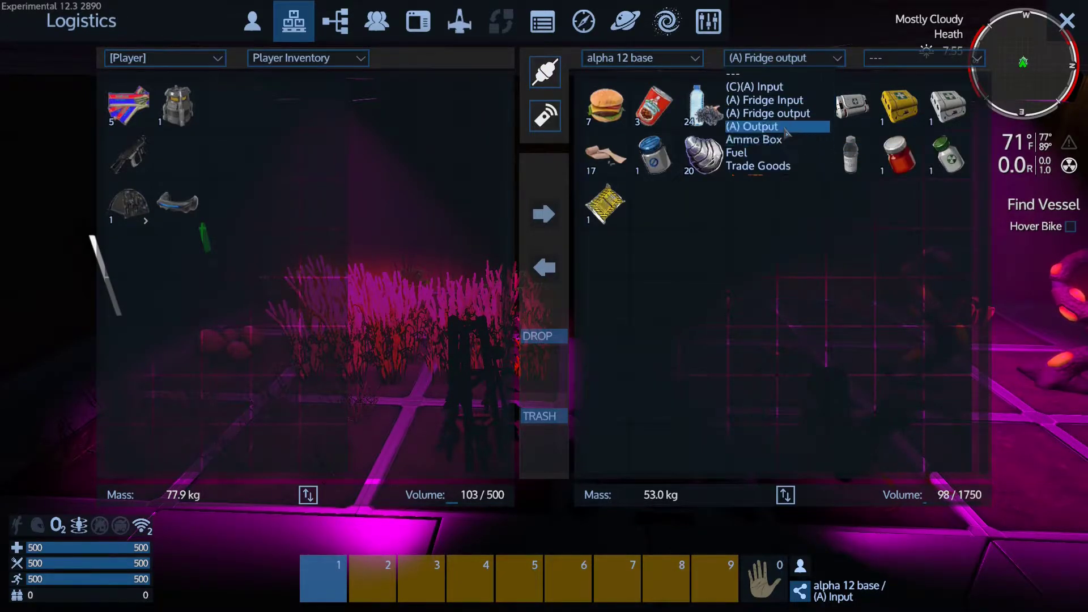
left_click(753, 140)
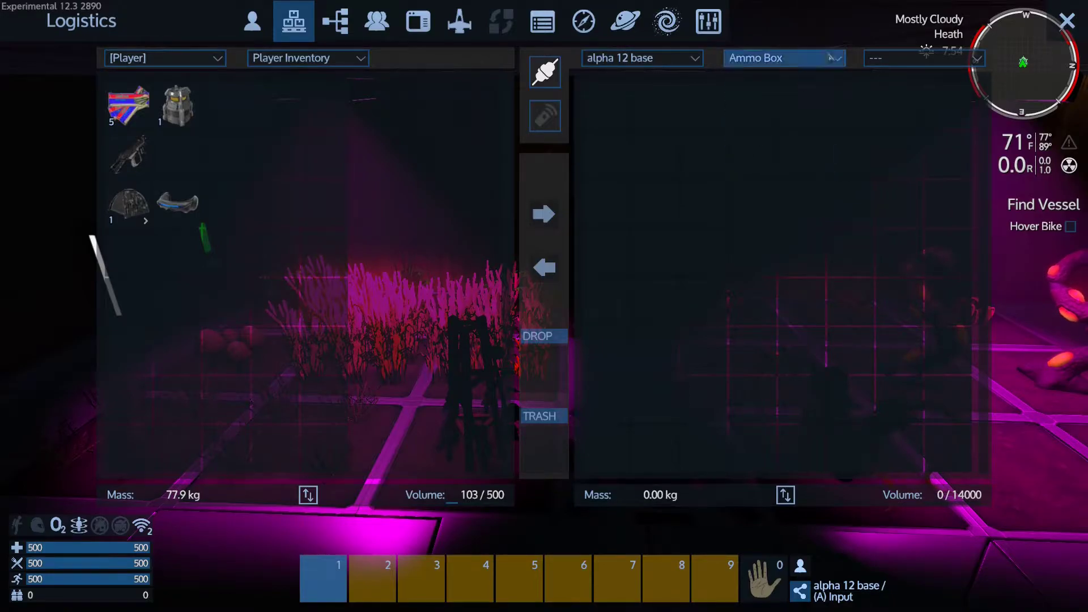
left_click(783, 58)
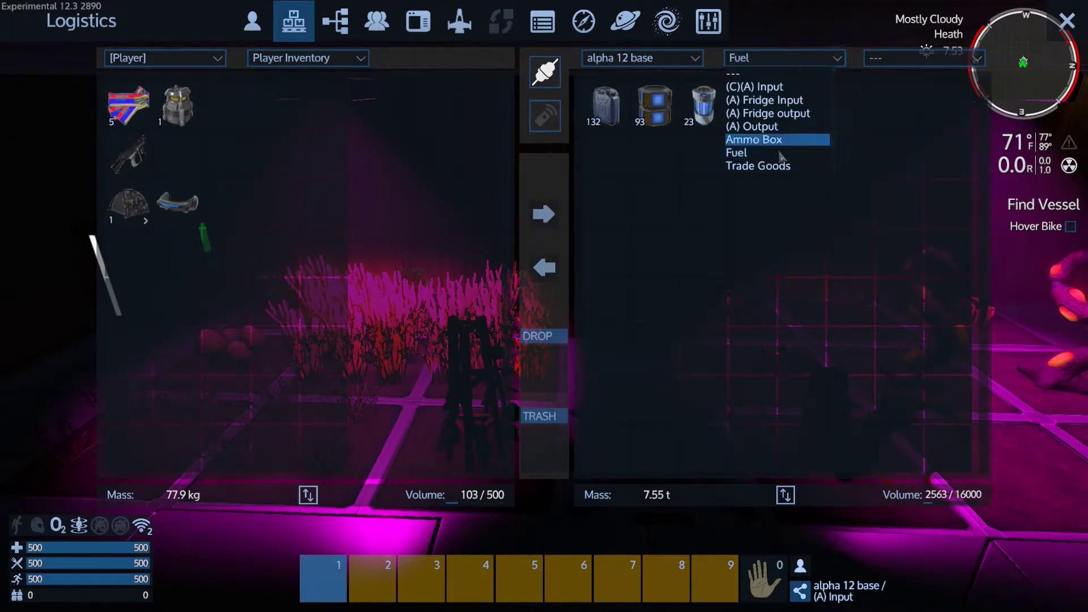
left_click(758, 165)
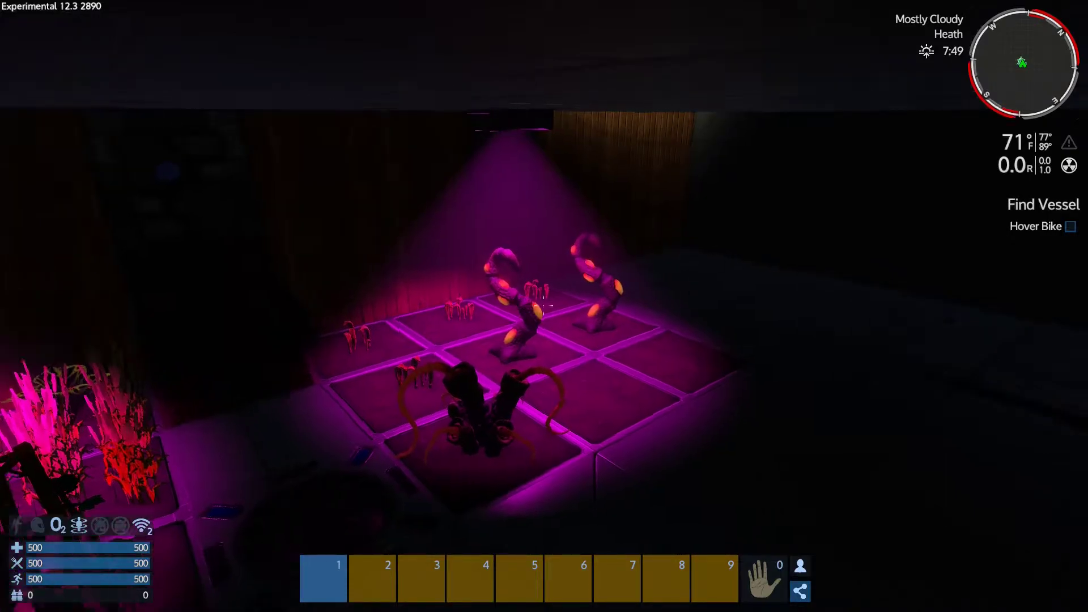
mouse_move(544, 305)
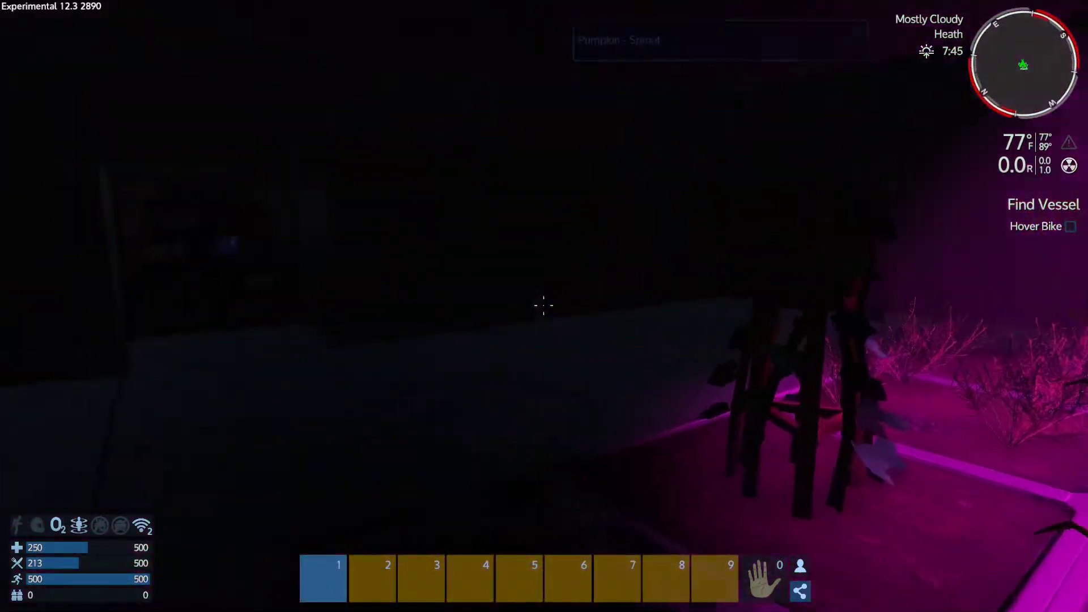
mouse_move(544, 306)
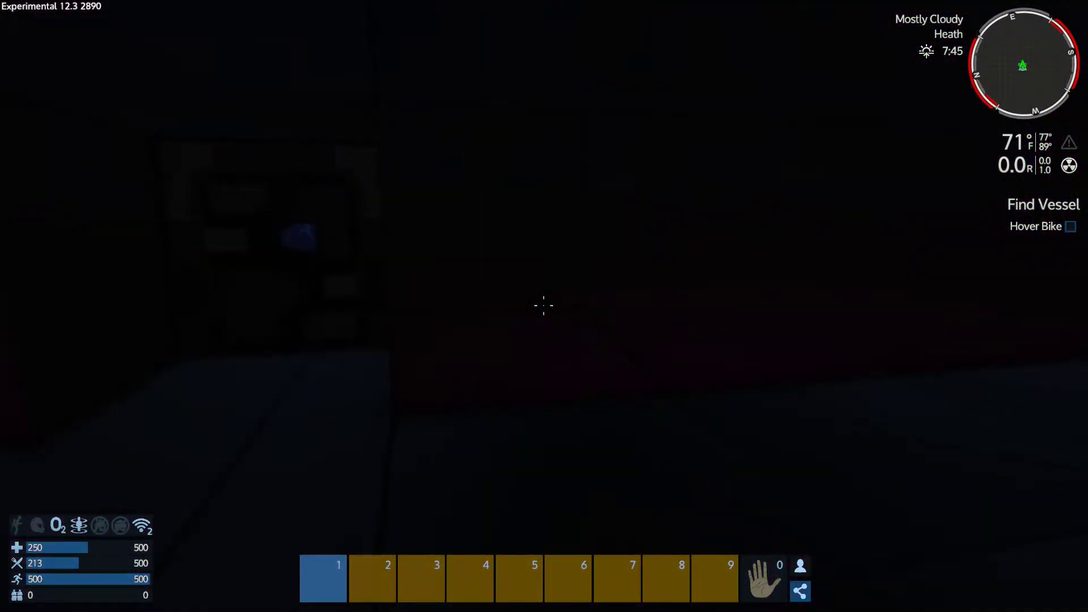
mouse_move(544, 306)
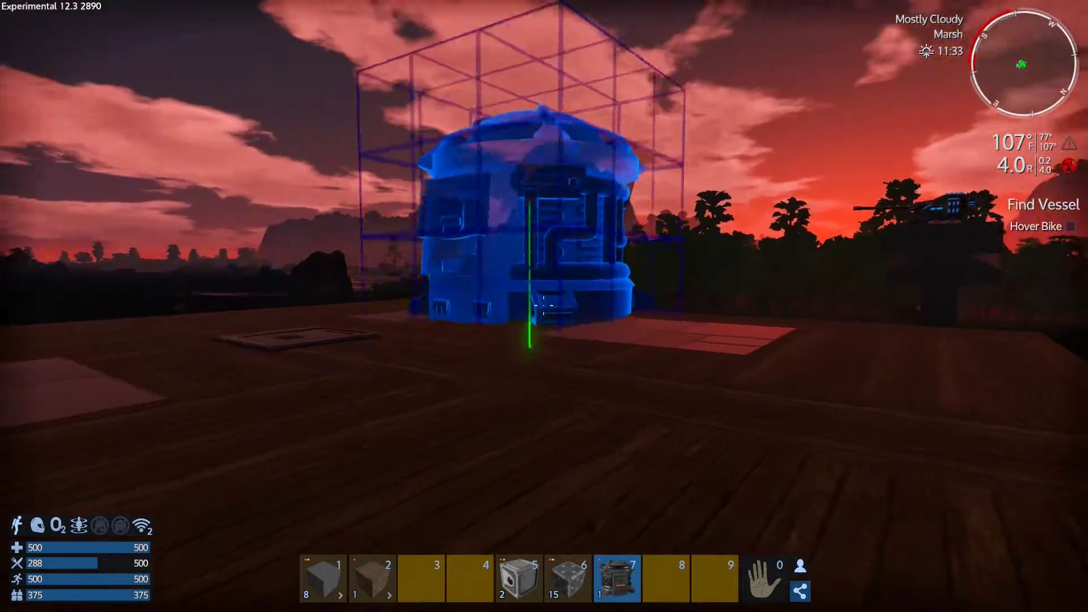
mouse_move(544, 306)
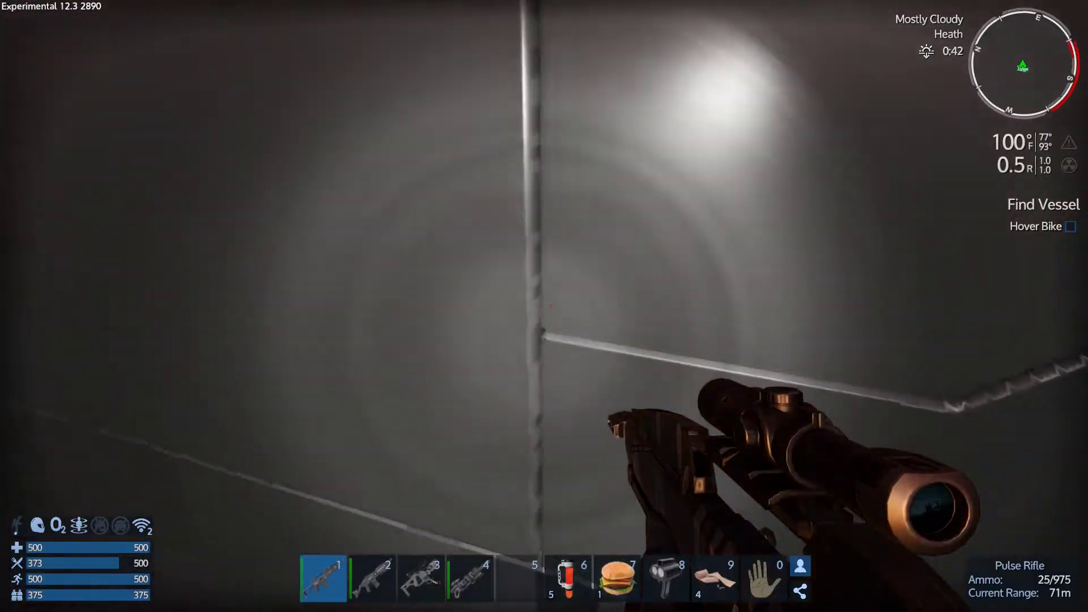
mouse_move(544, 306)
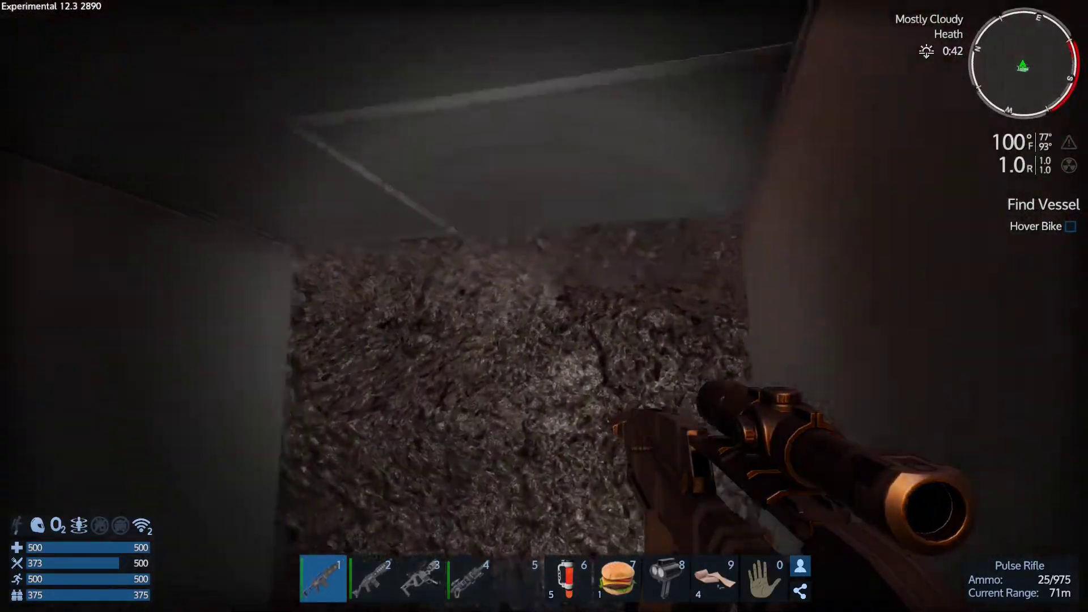
mouse_move(544, 305)
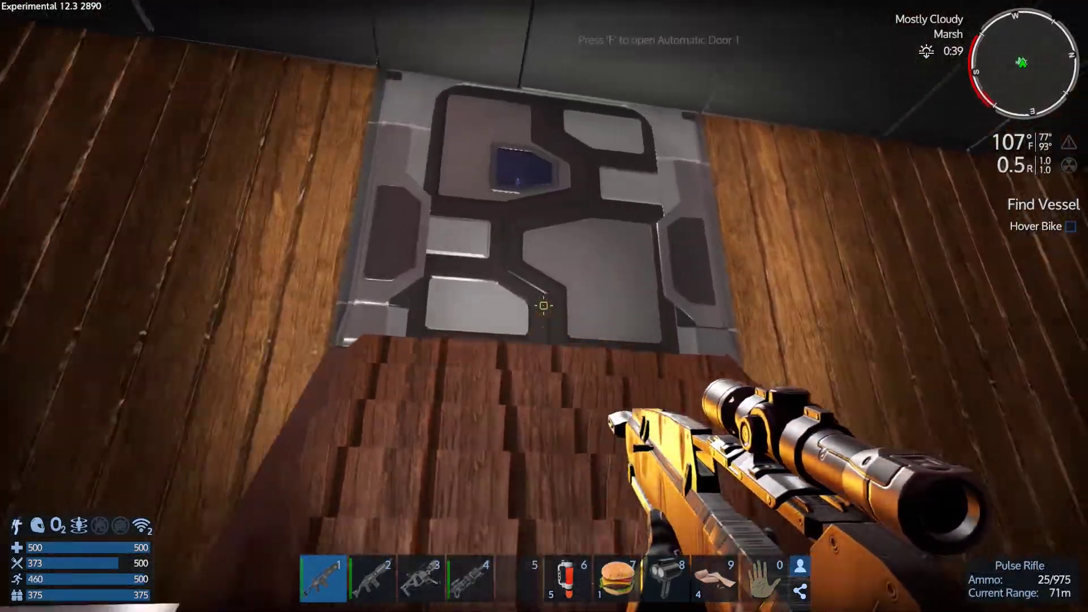
- Open Automatic Door 1 and head up the lit shaft toward the roof
key("f")
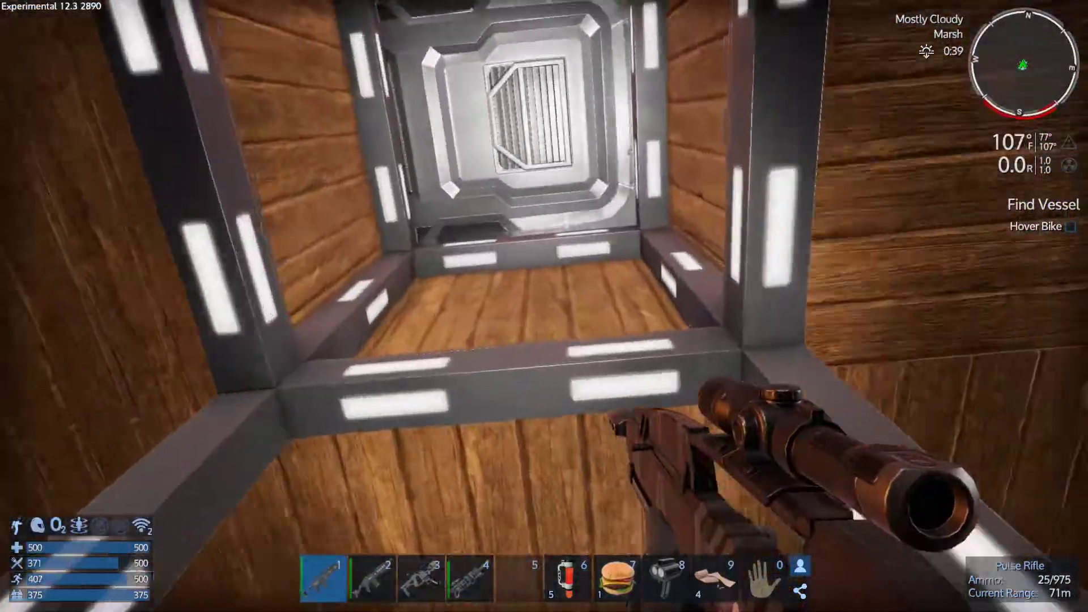
mouse_move(544, 306)
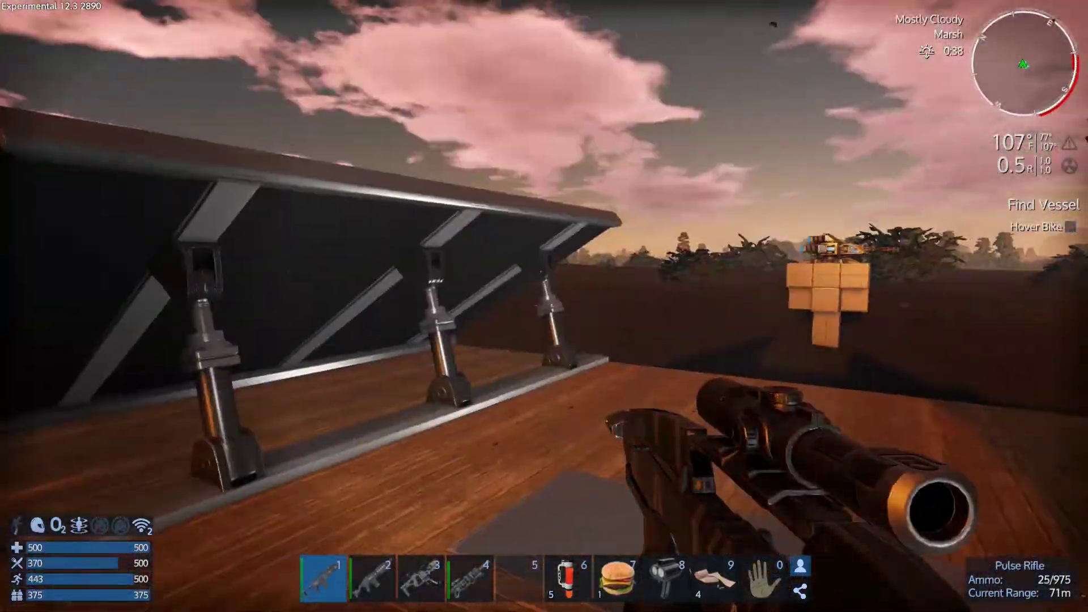
- Check the planet map, then shoot down the Zirax drone transport with the scoped Pulse Rifle
key("m")
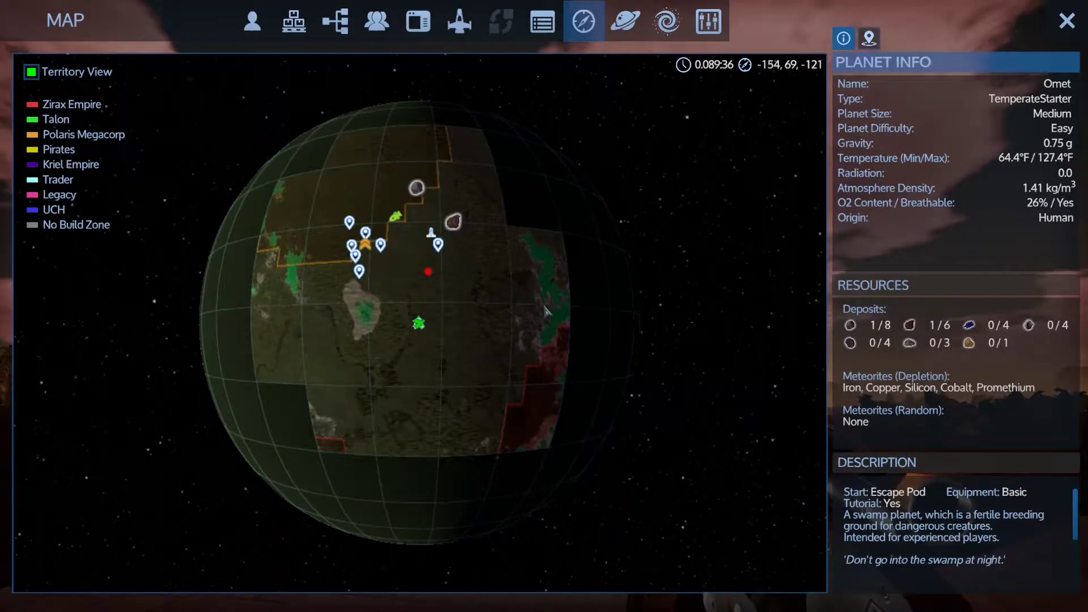
key("Escape")
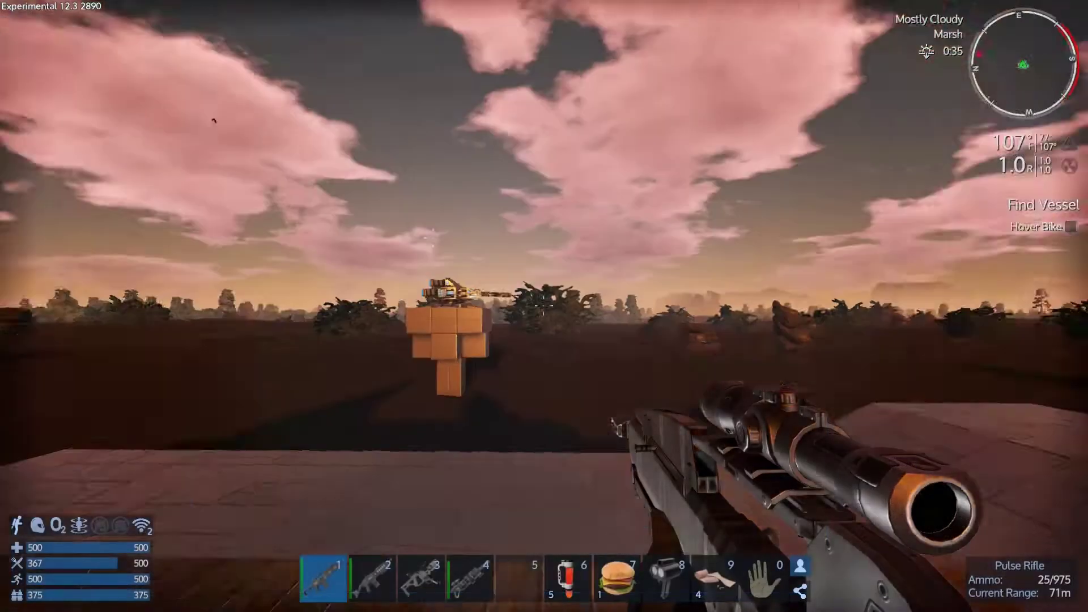
mouse_move(544, 306)
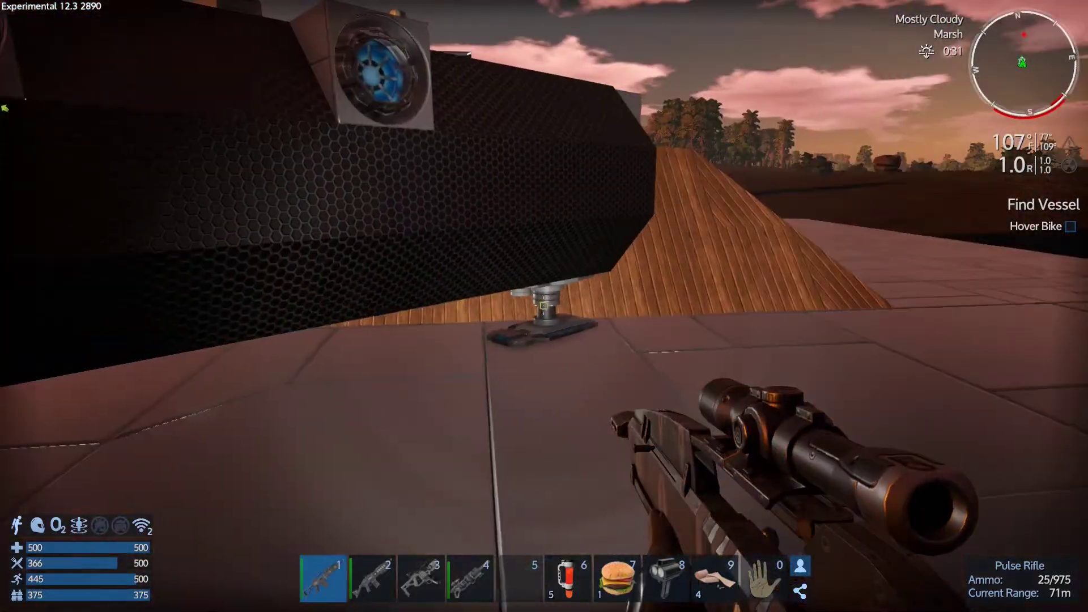
mouse_move(544, 208)
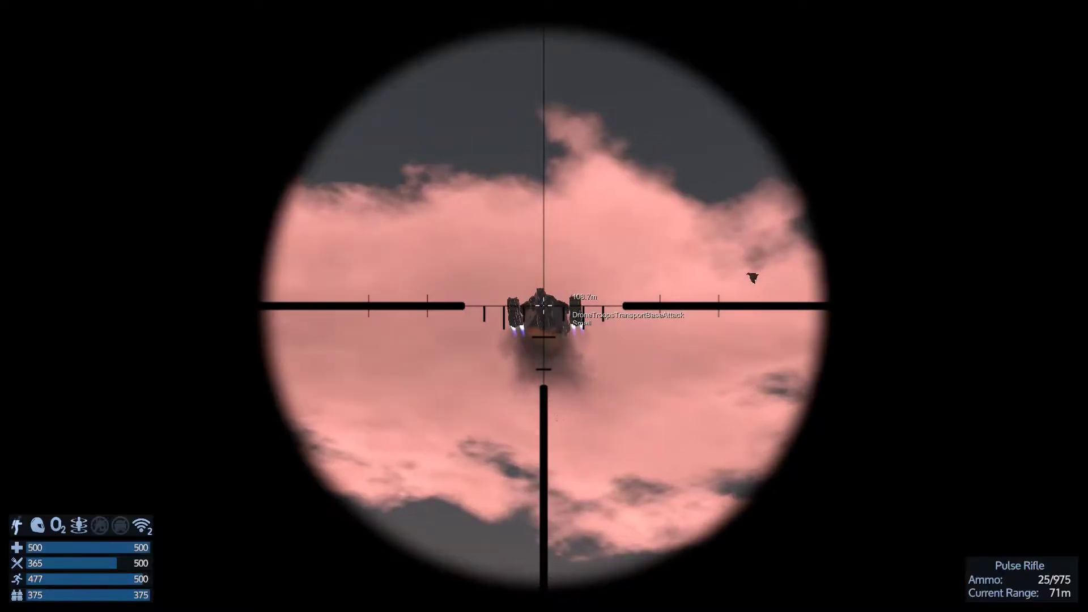
left_click(544, 306)
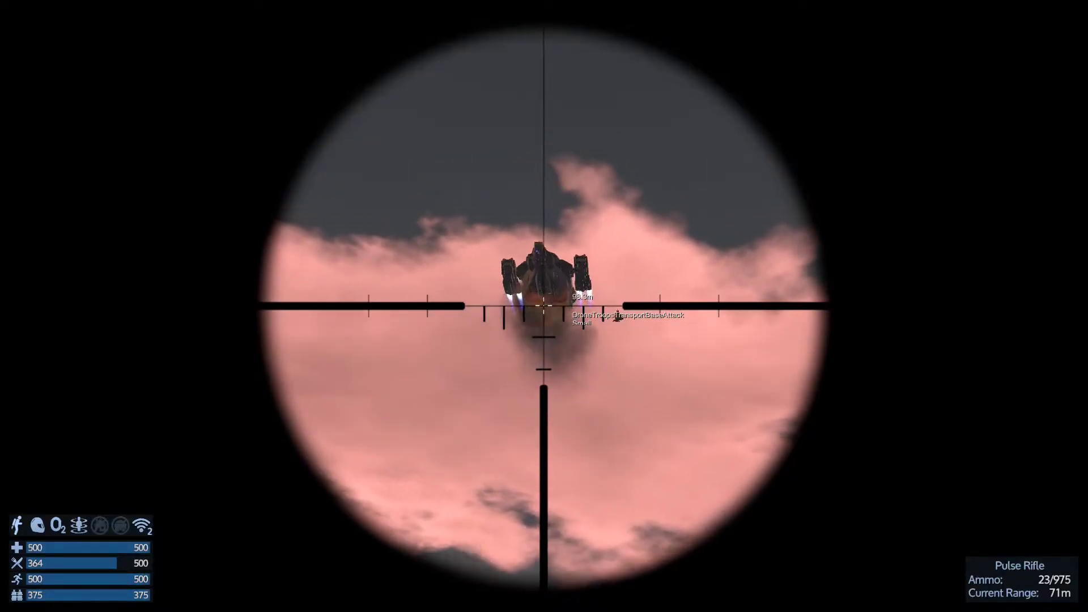
right_click(544, 306)
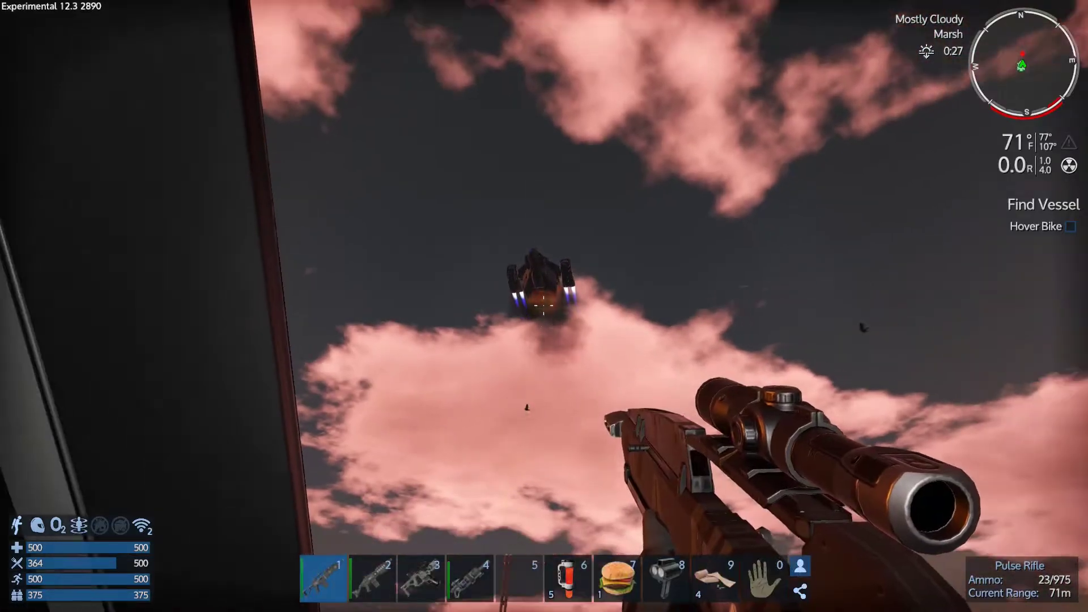
right_click(544, 306)
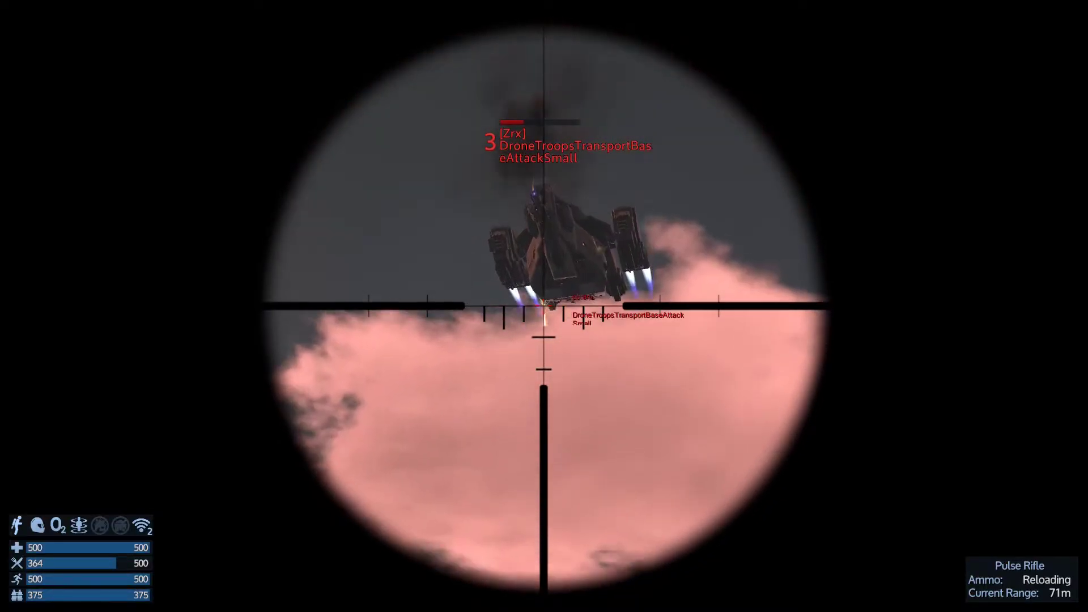
right_click(544, 306)
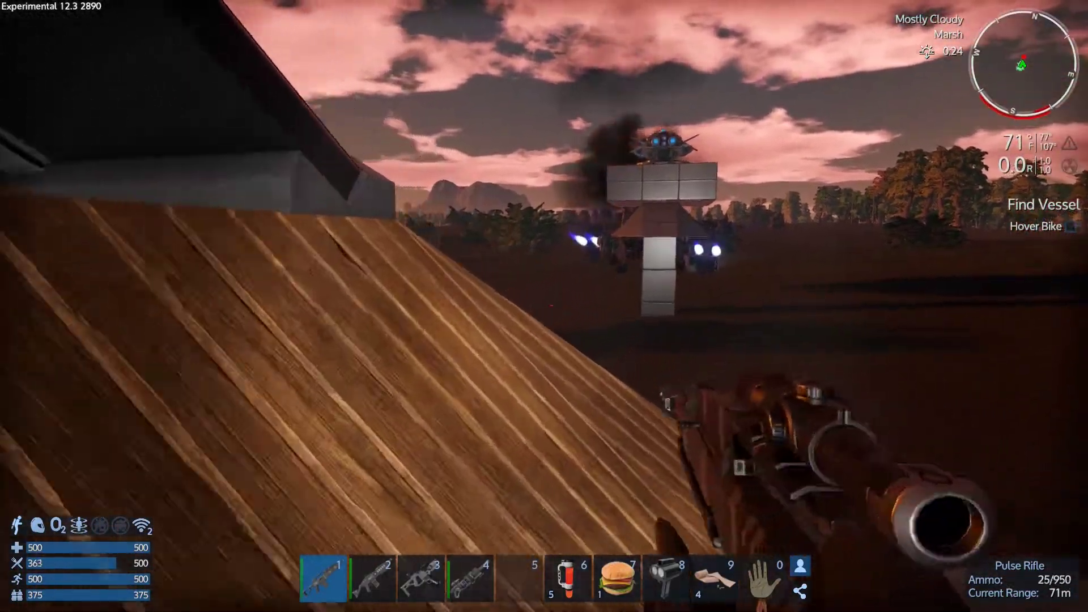
right_click(544, 306)
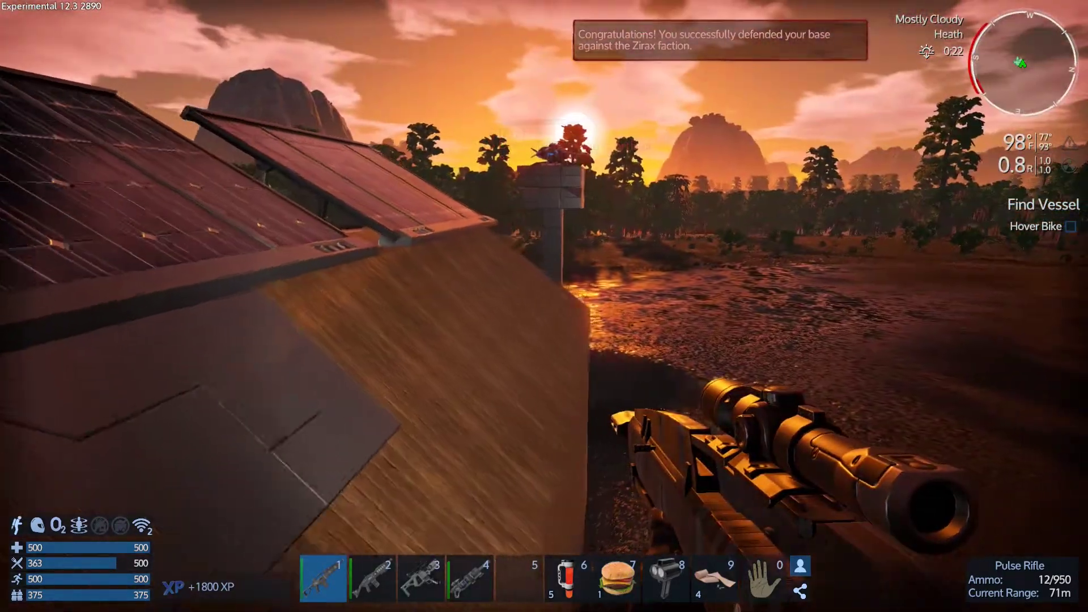
mouse_move(544, 306)
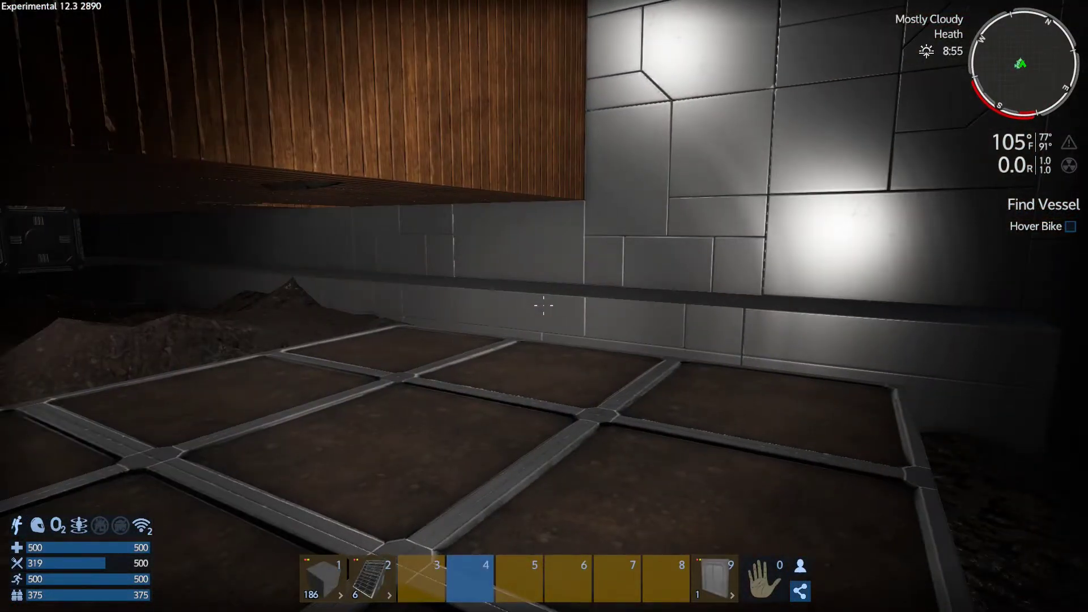
mouse_move(544, 306)
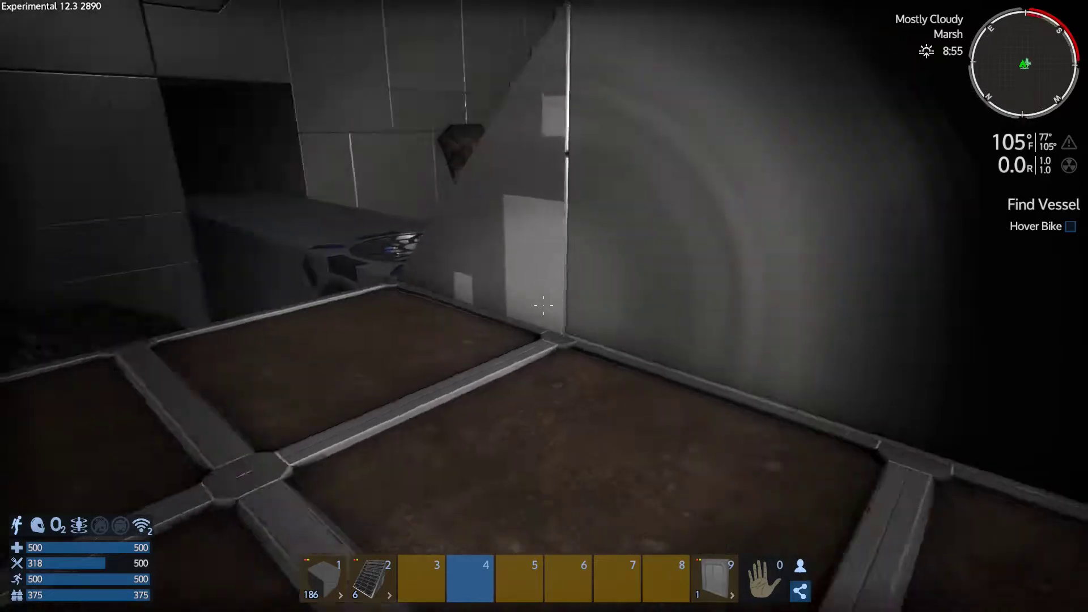
mouse_move(544, 306)
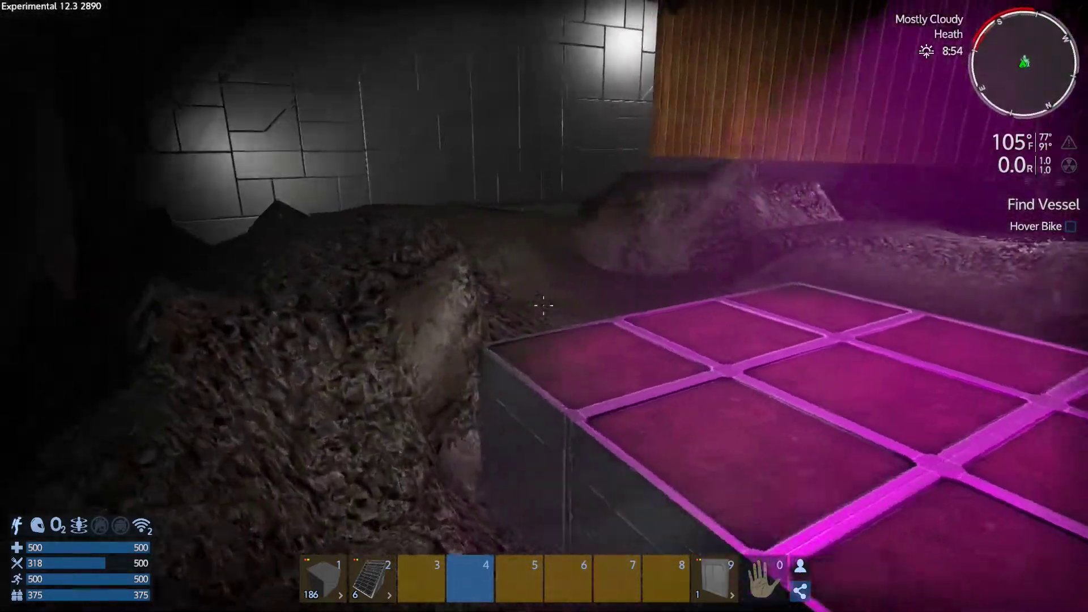
mouse_move(544, 306)
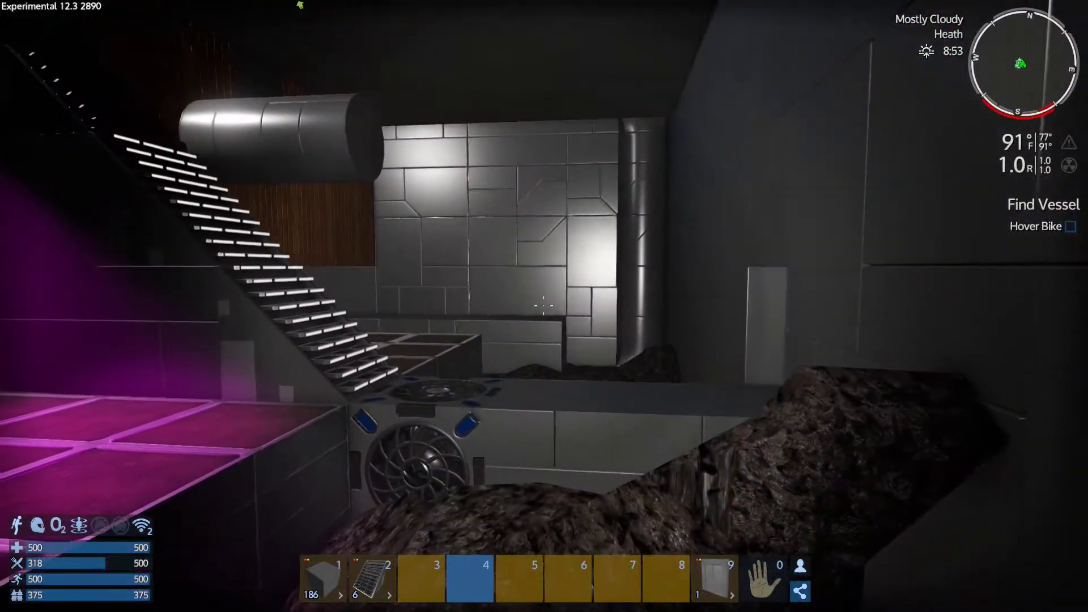
mouse_move(544, 306)
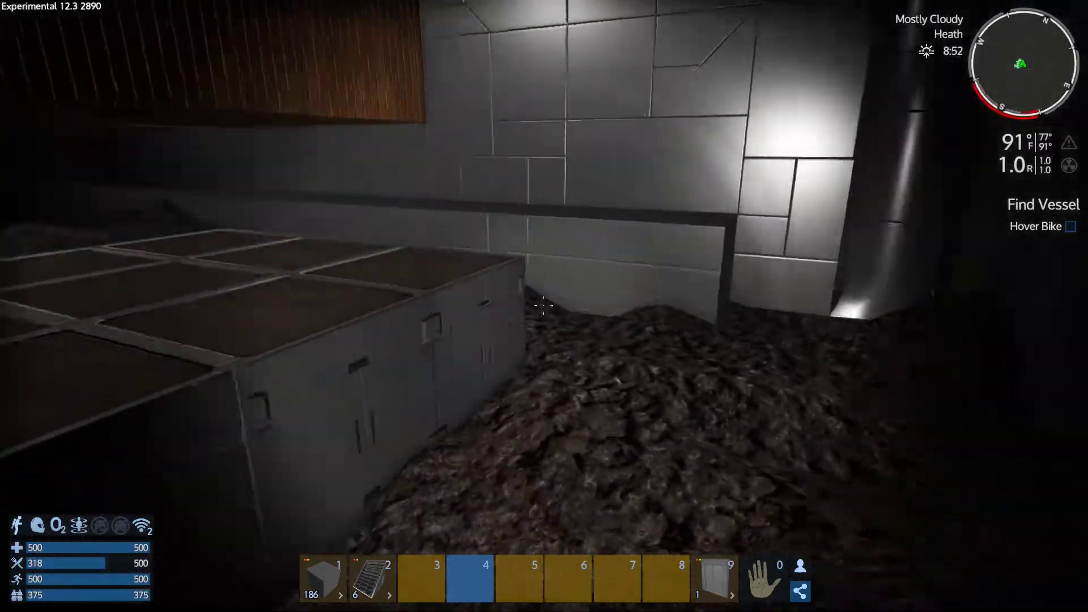
mouse_move(544, 306)
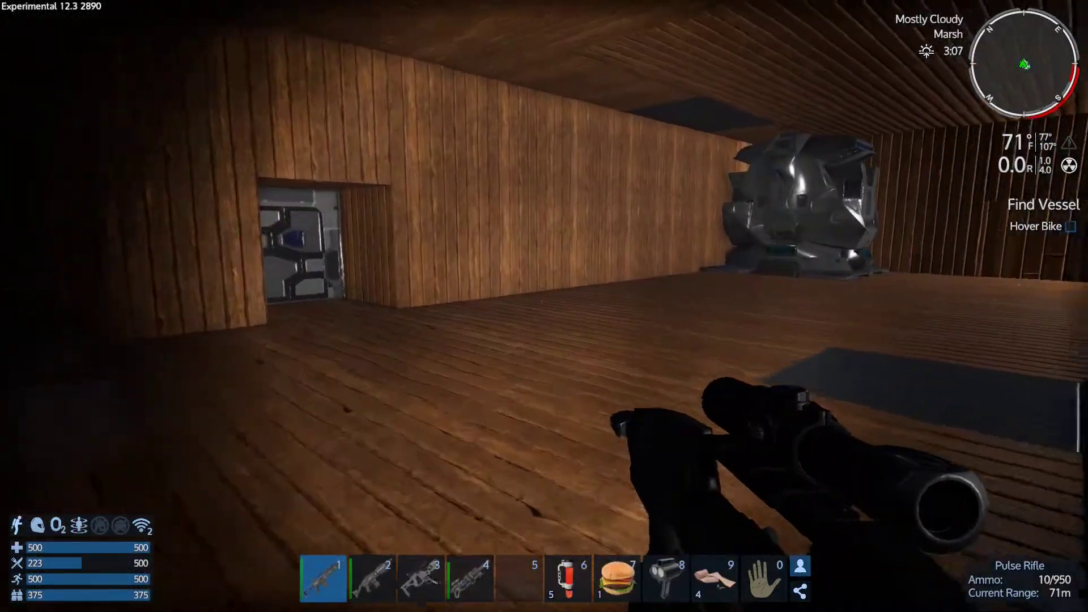
mouse_move(544, 306)
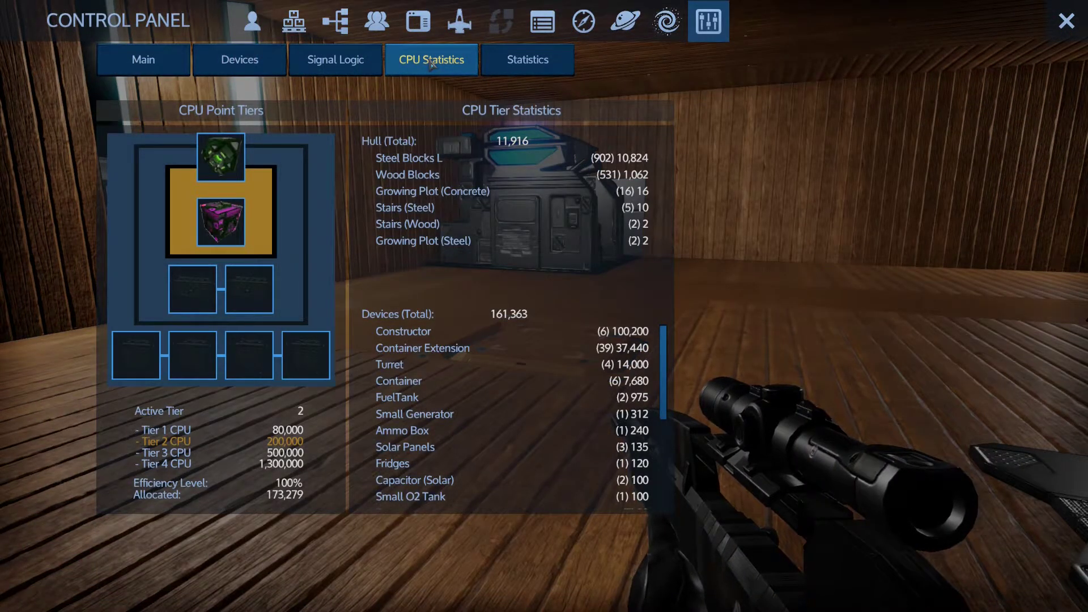
mouse_move(302, 514)
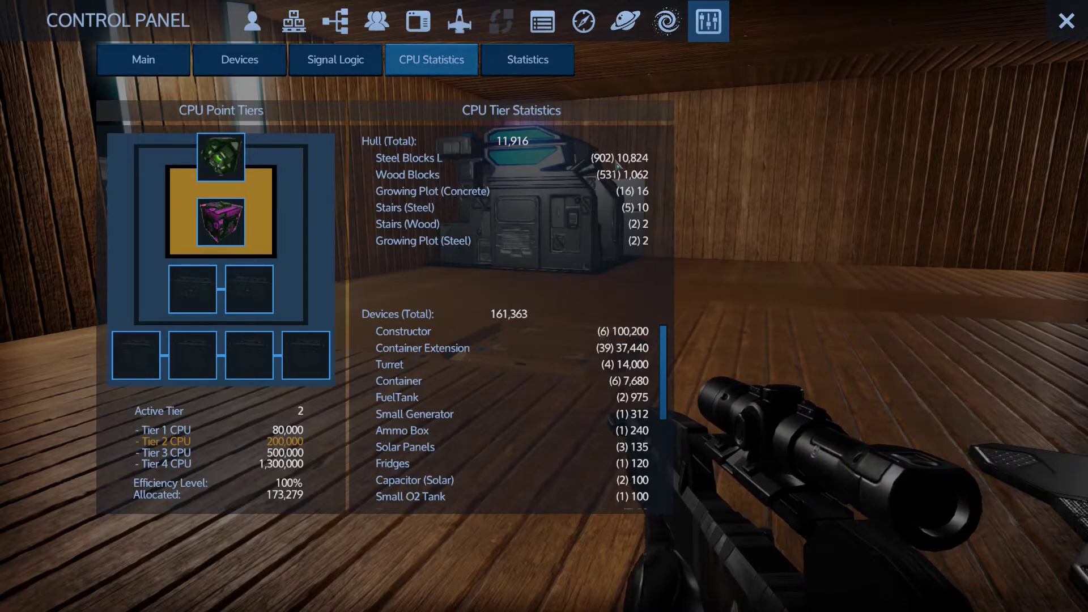
mouse_move(618, 335)
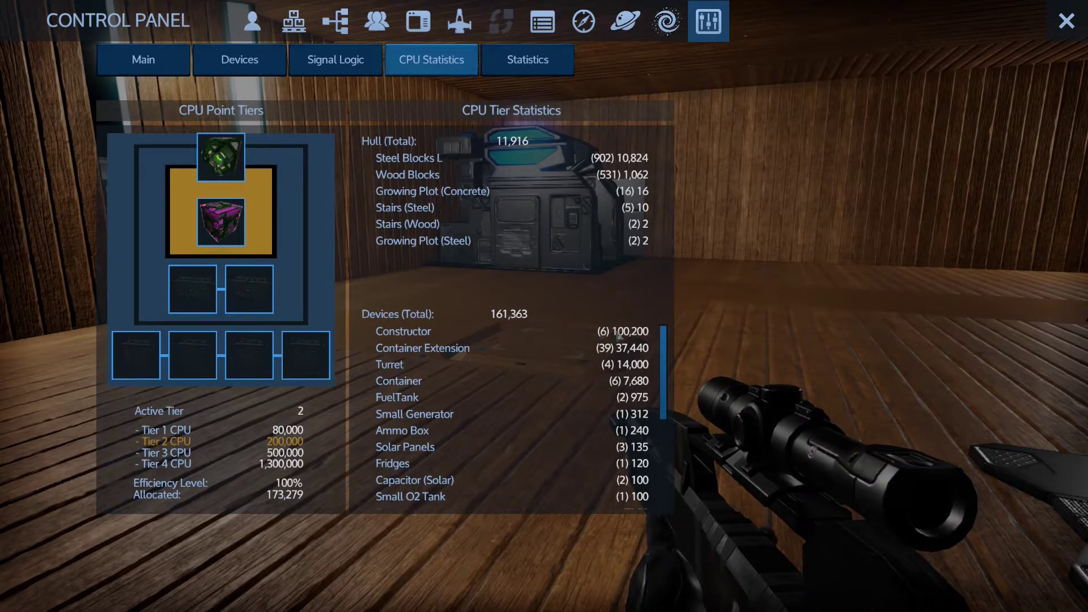
mouse_move(624, 310)
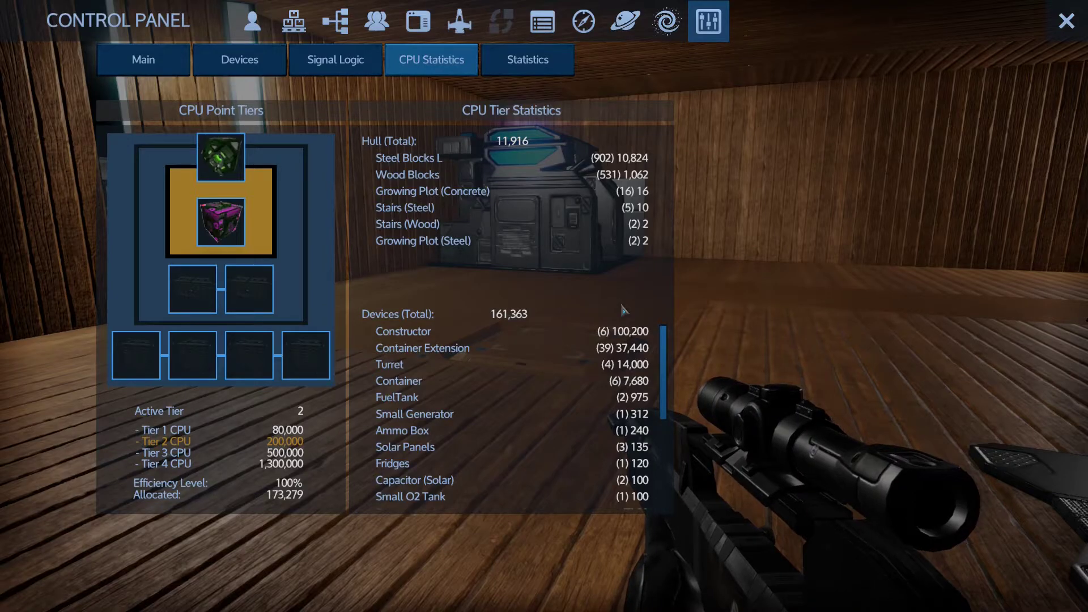
mouse_move(433, 183)
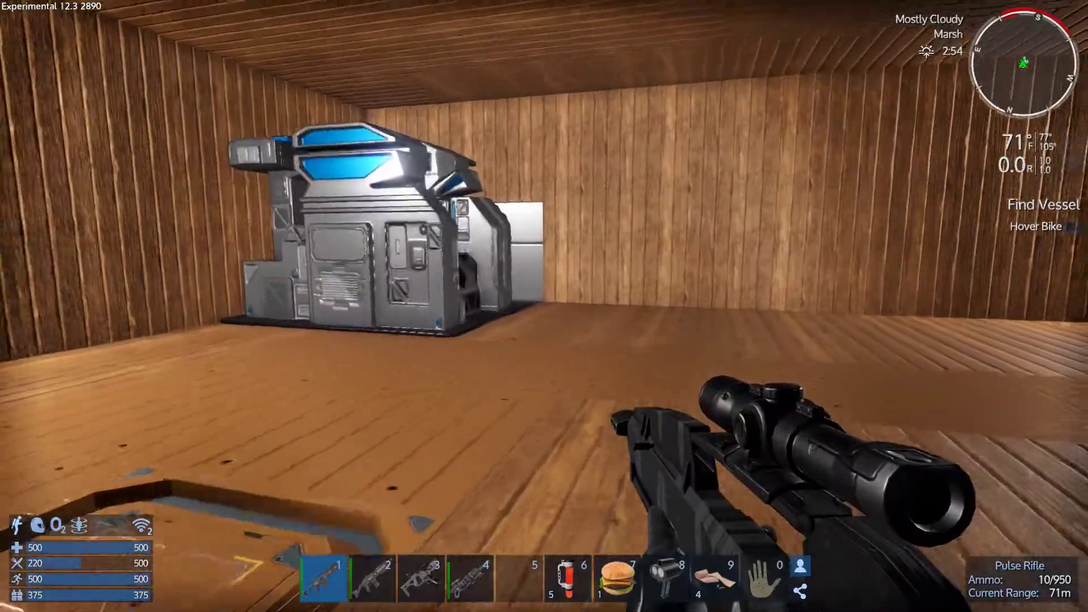
mouse_move(544, 306)
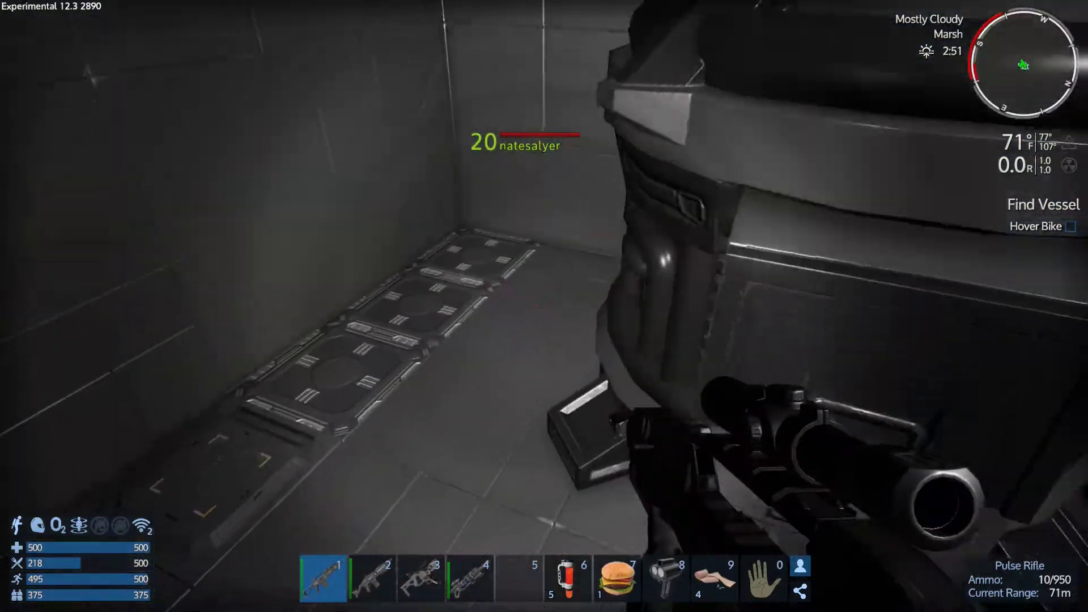
mouse_move(544, 306)
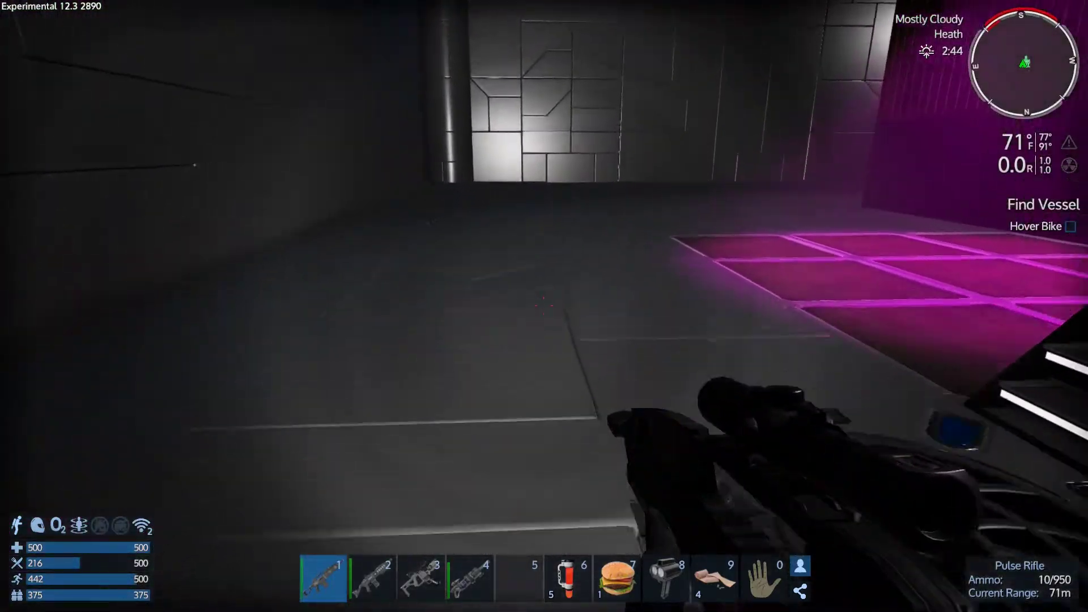
mouse_move(544, 306)
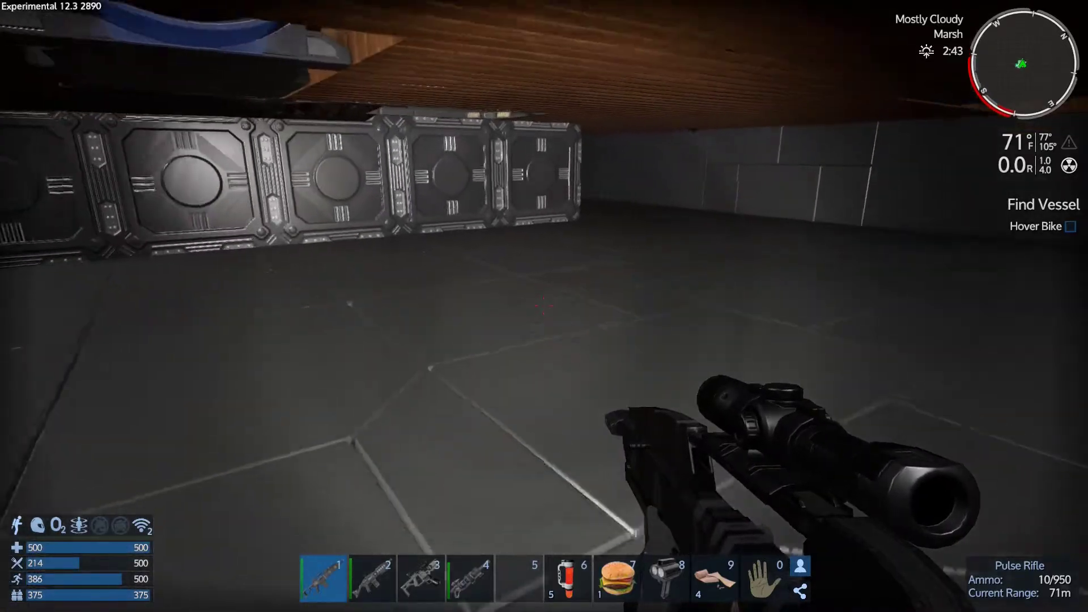
mouse_move(544, 306)
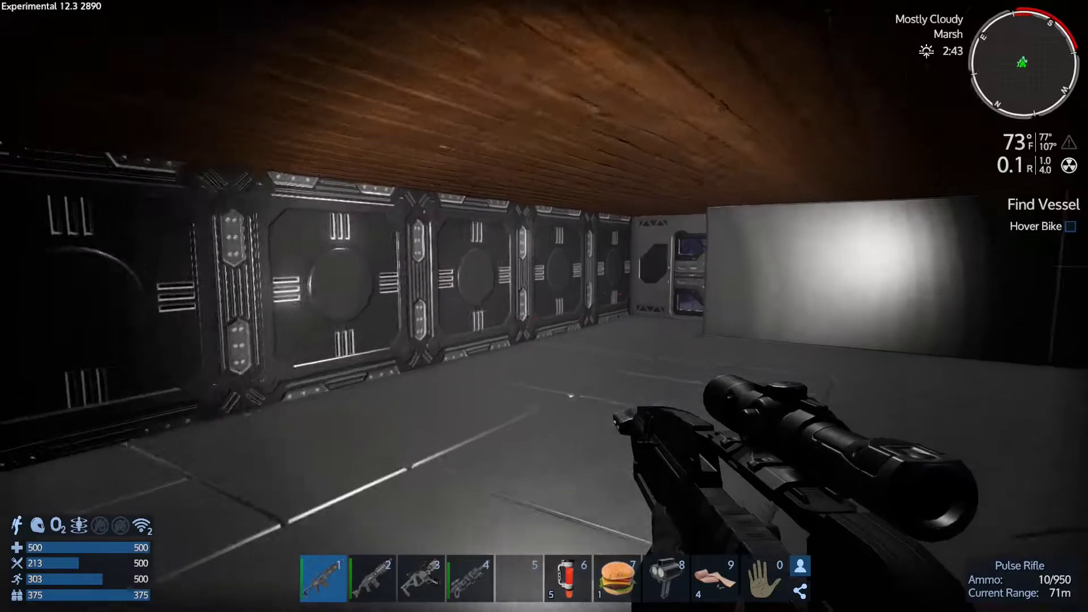
mouse_move(278, 278)
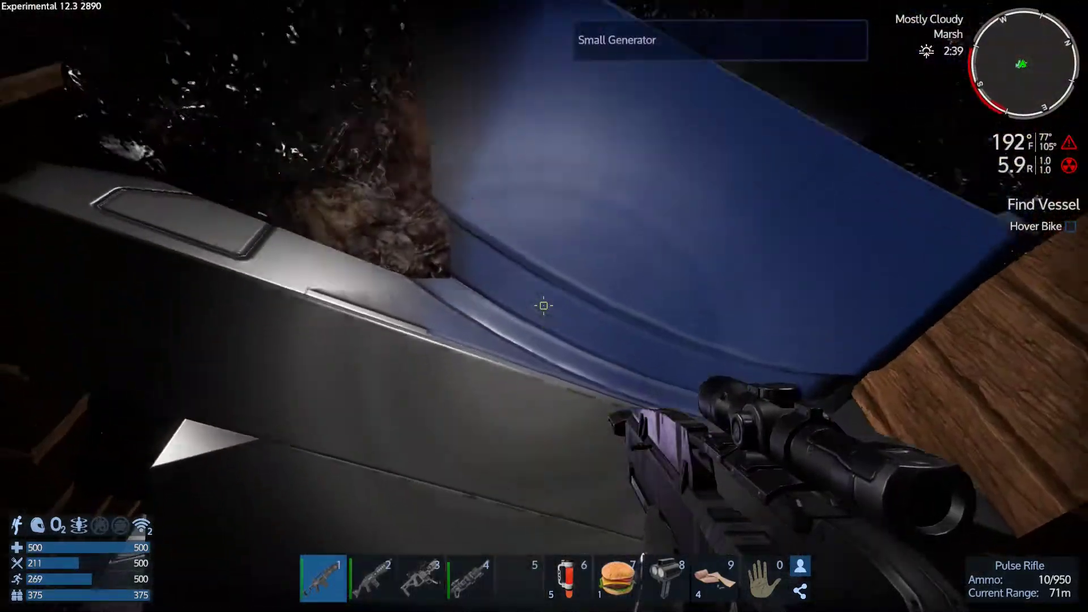
mouse_move(544, 306)
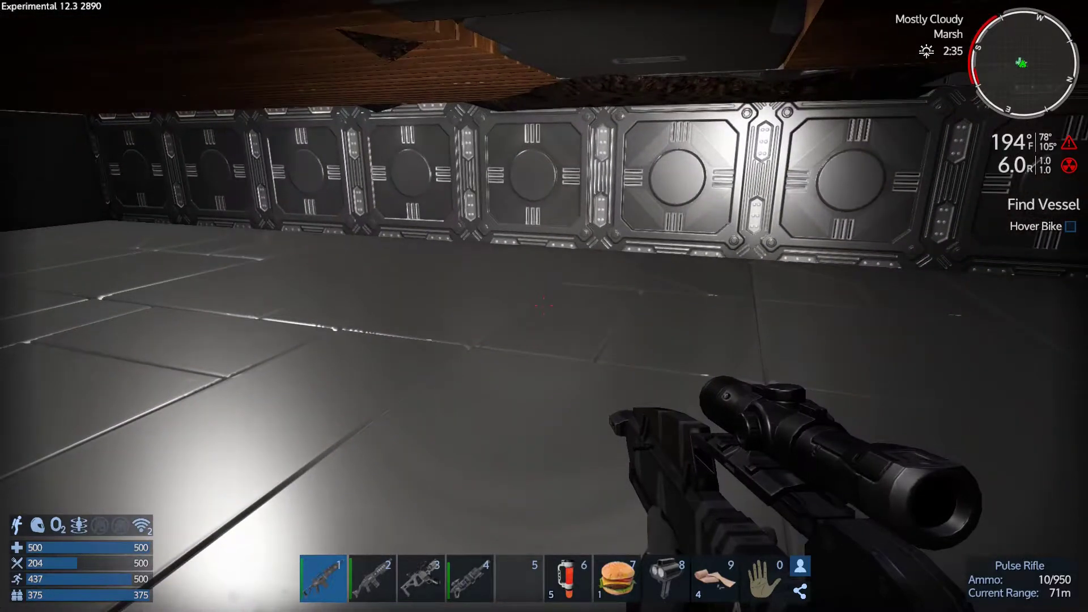
mouse_move(544, 306)
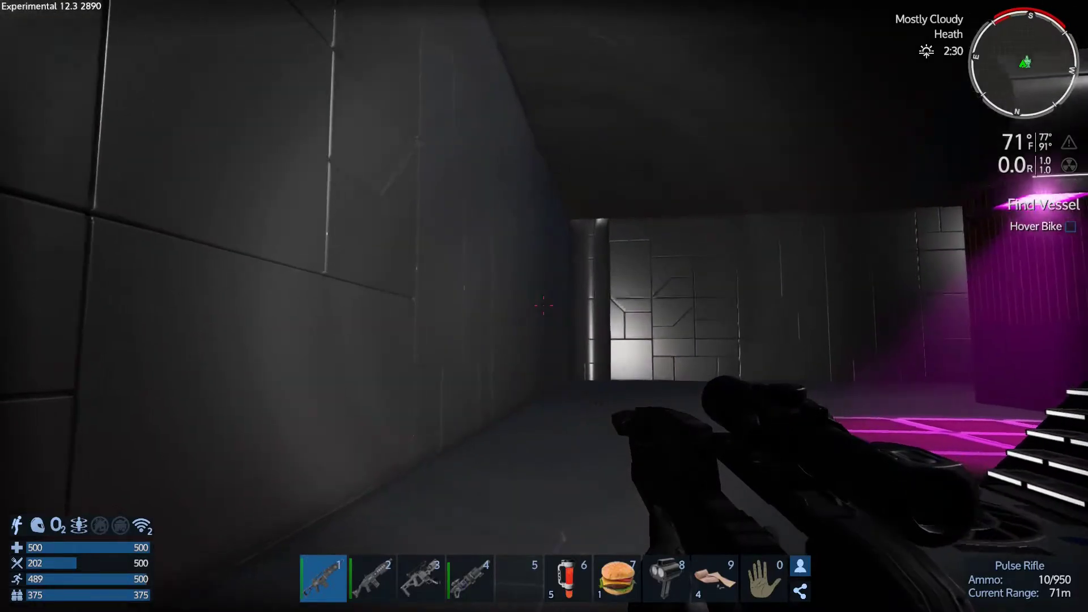
mouse_move(544, 306)
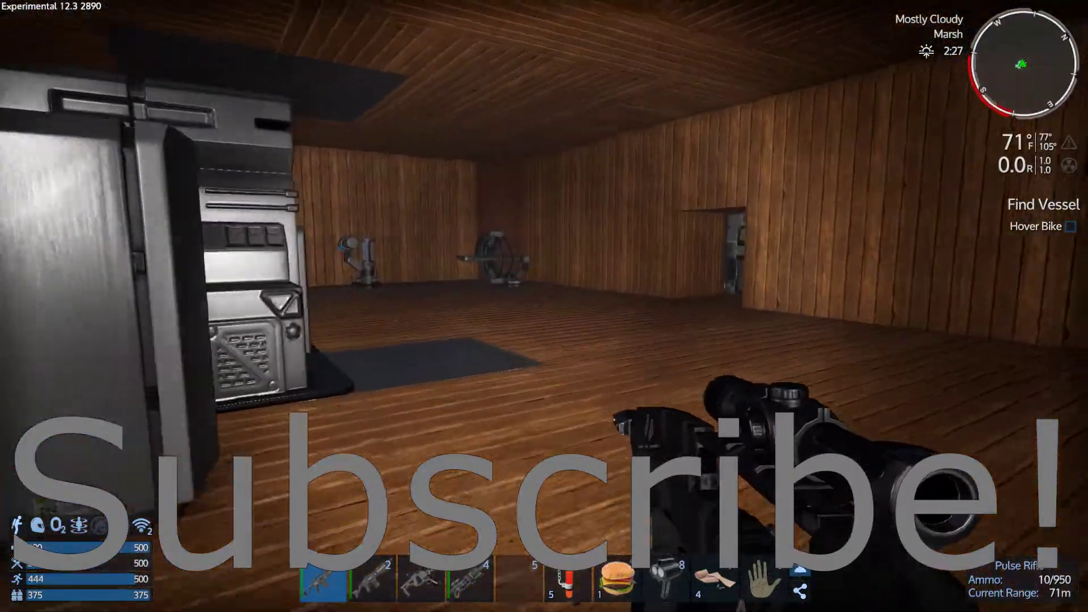
mouse_move(544, 306)
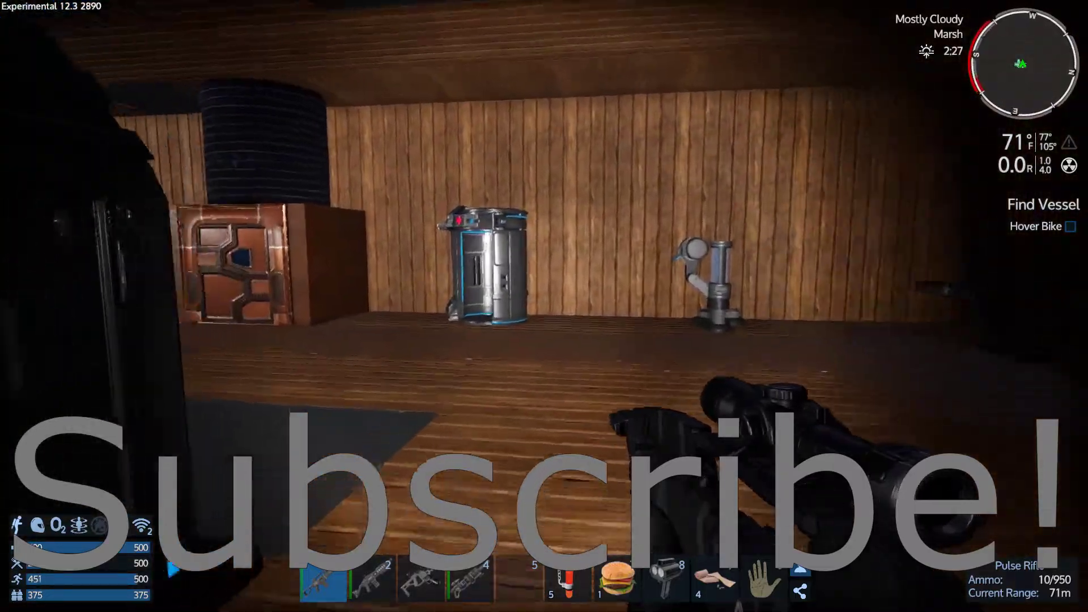
mouse_move(544, 306)
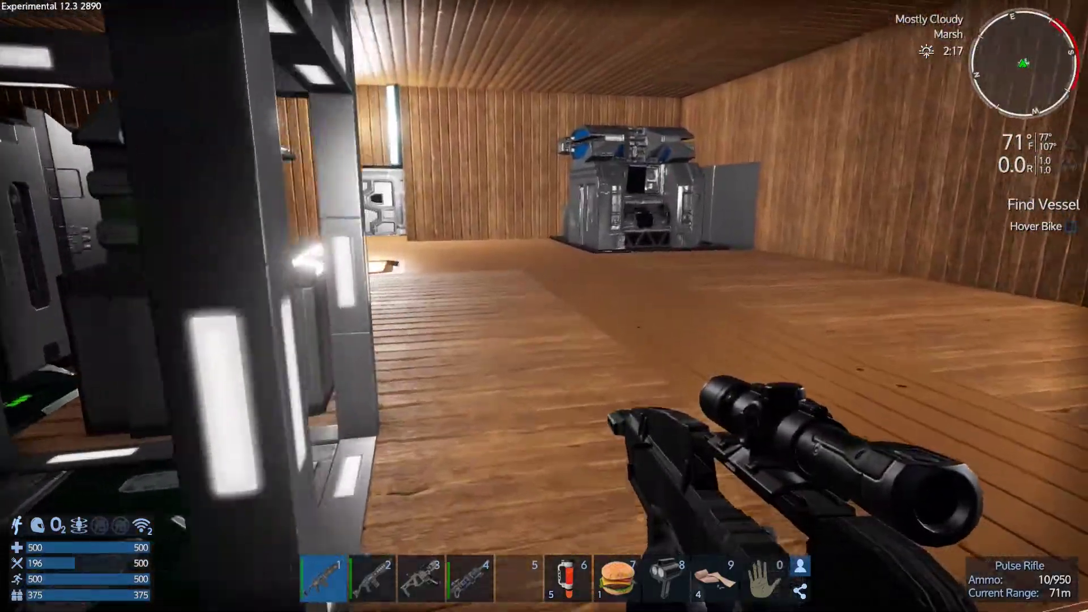
mouse_move(544, 306)
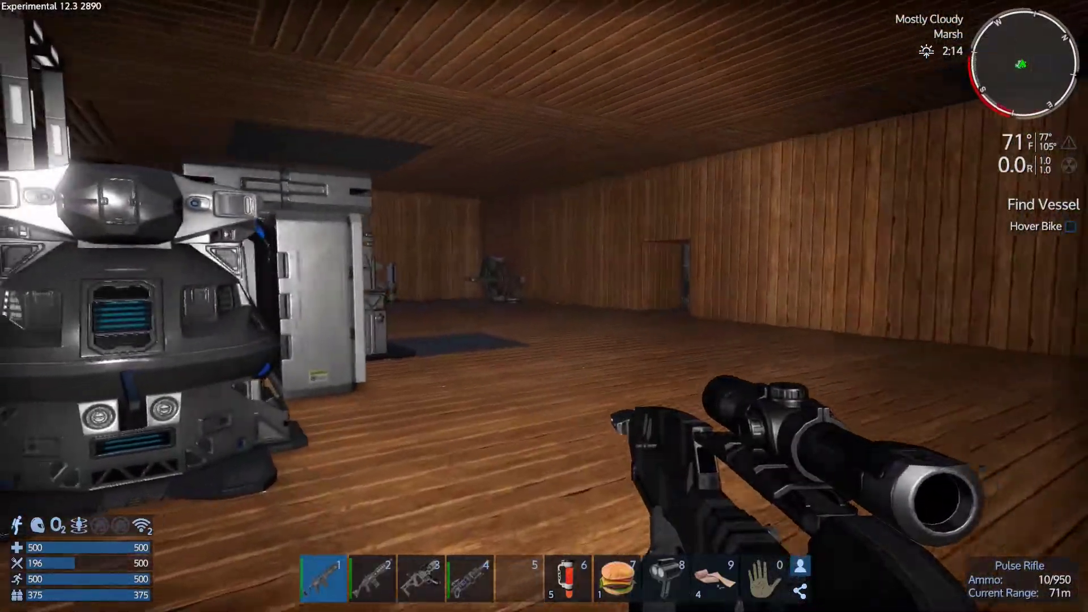
mouse_move(544, 306)
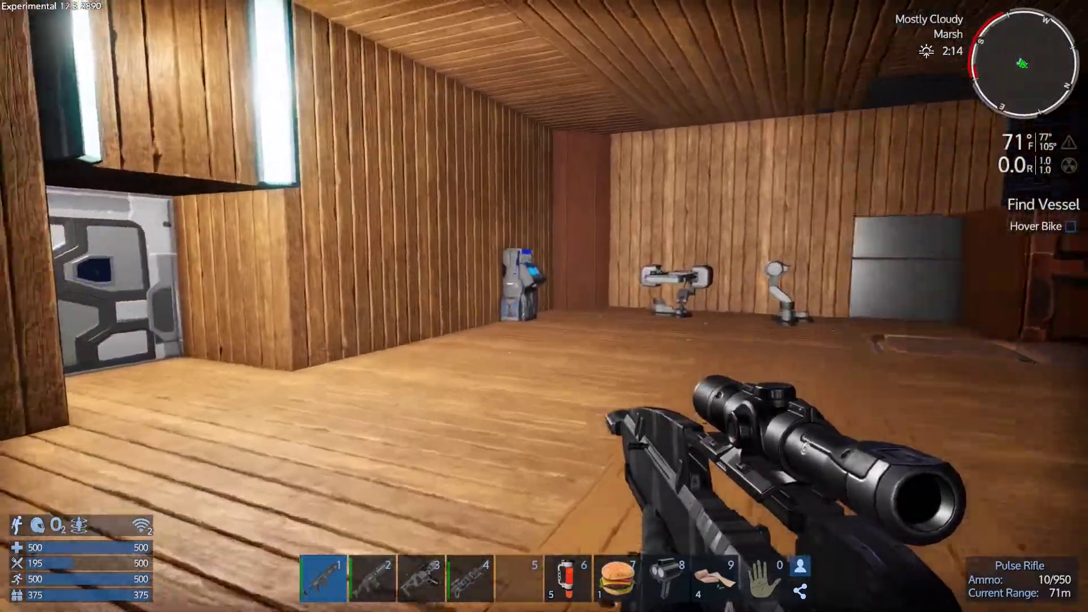
mouse_move(544, 306)
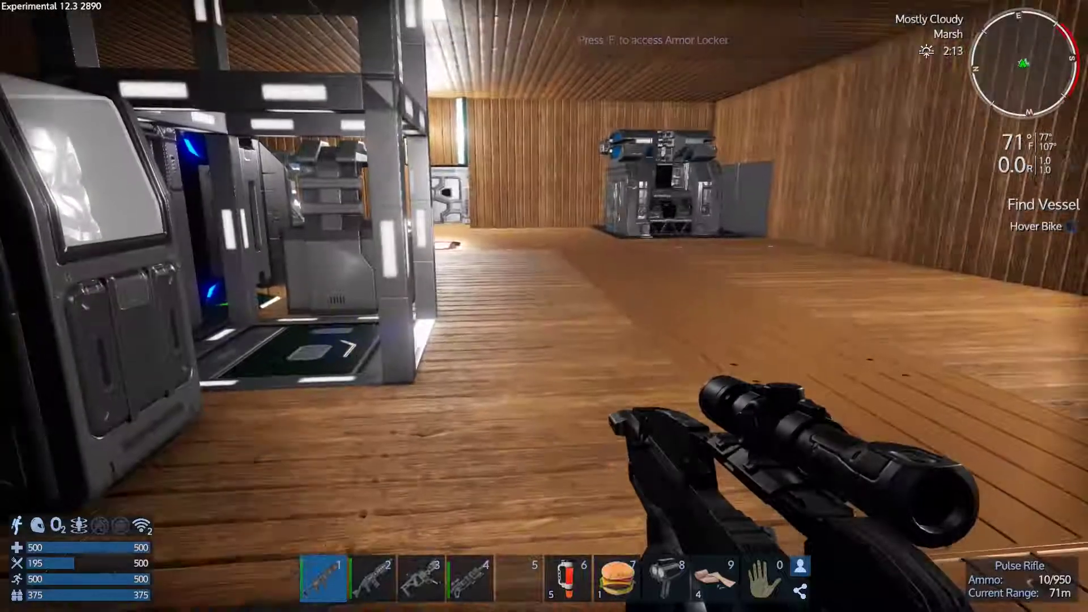
mouse_move(544, 306)
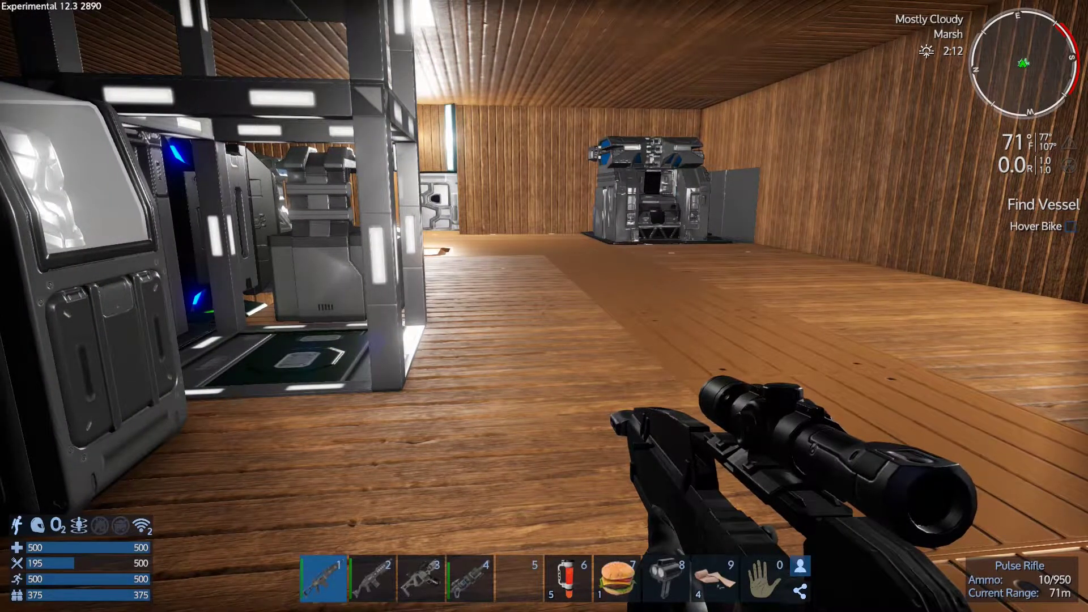